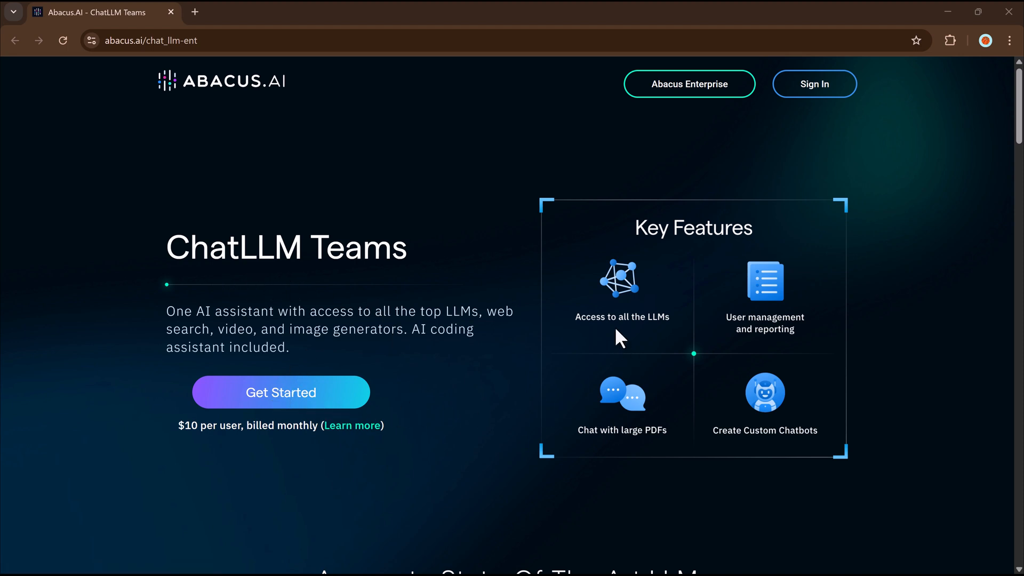
{"action": "mouse_move", "coordinate": [764, 414]}
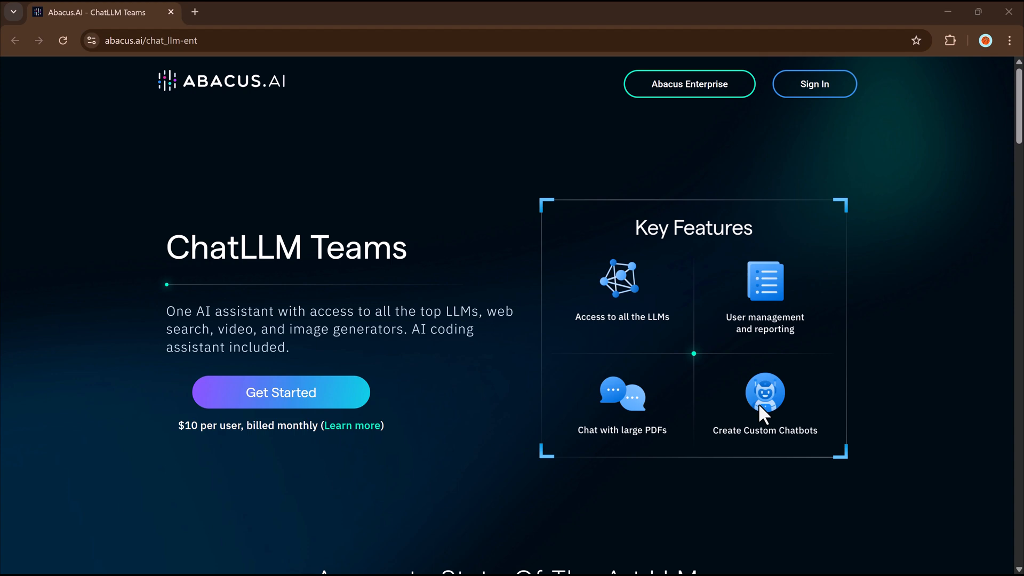
- Scroll the ChatLLM Teams page down to the 'One AI assistant to rule them all' carousel
{"action": "scroll", "scroll_direction": "down", "scroll_amount": 3}
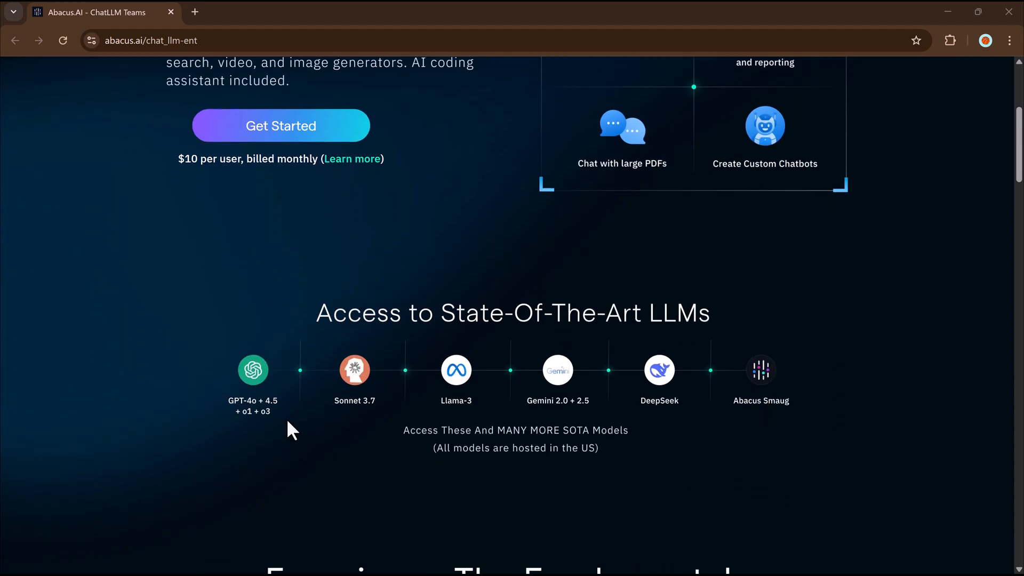
{"action": "scroll", "scroll_direction": "down", "scroll_amount": 3}
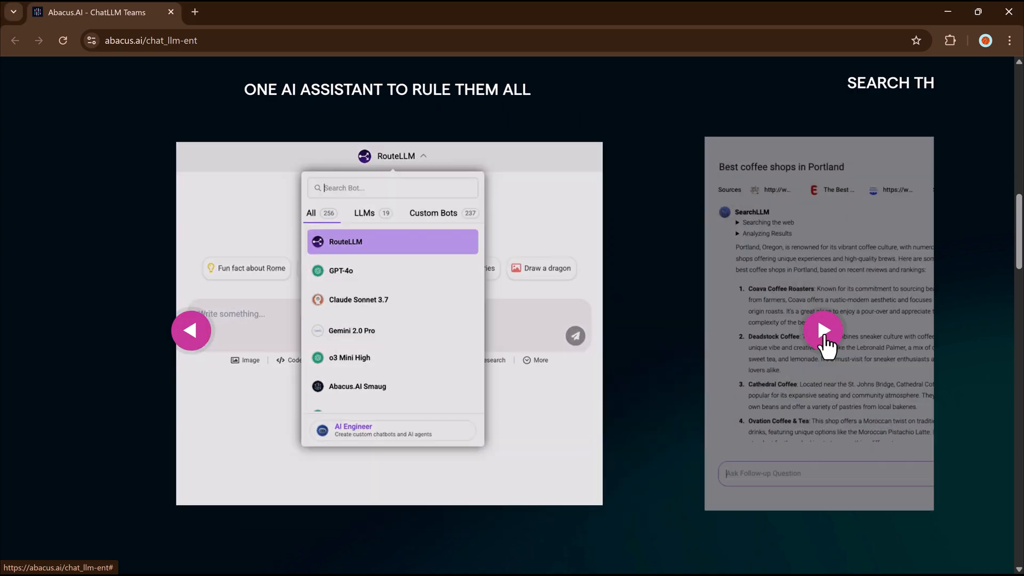
- Page through the PDF, image, video, deep research and docs slides, then reach CodeLLM bonus
{"action": "left_click", "coordinate": [823, 331]}
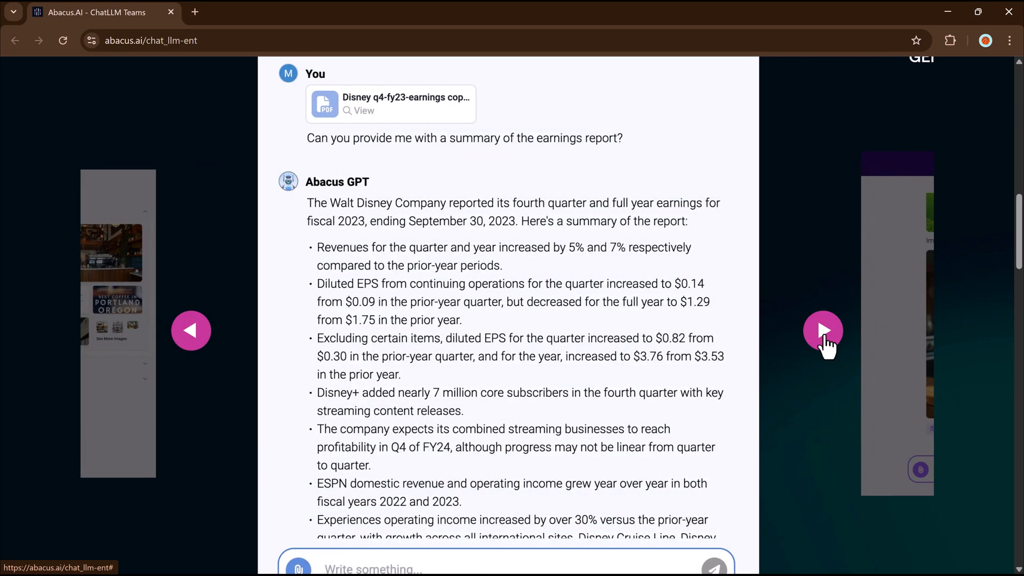
{"action": "left_click", "coordinate": [822, 331]}
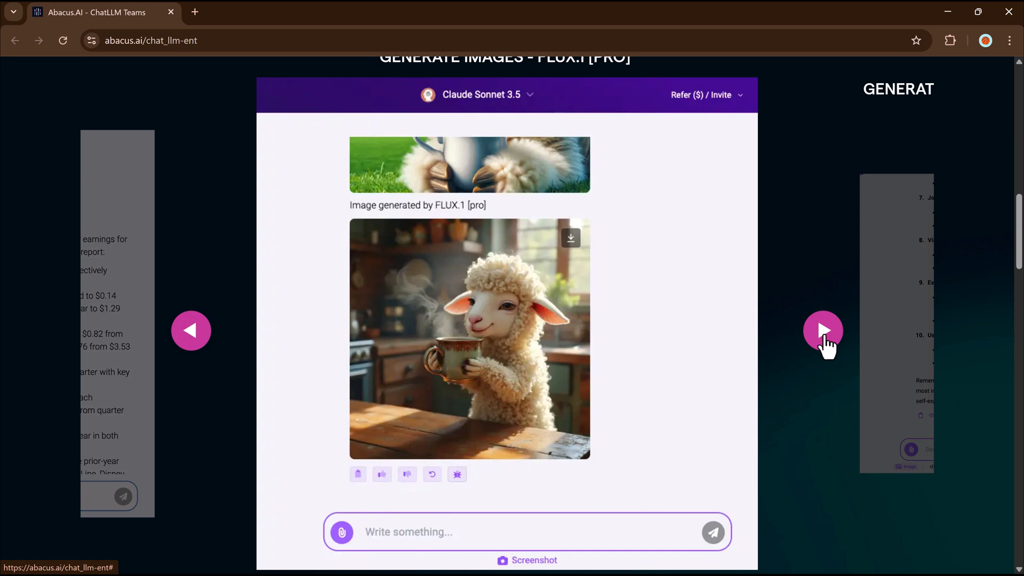
{"action": "left_click", "coordinate": [823, 330]}
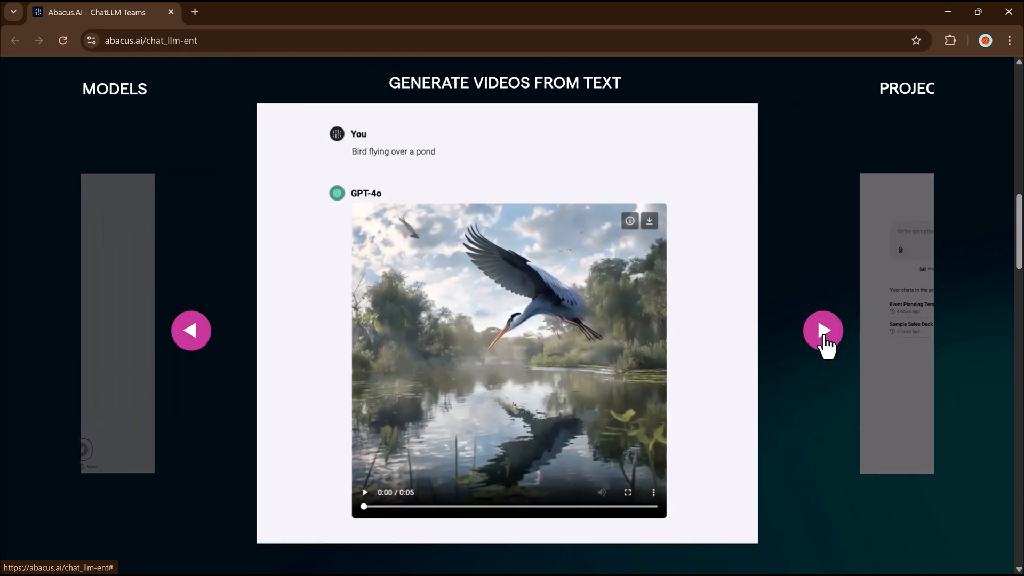
{"action": "left_click", "coordinate": [823, 331]}
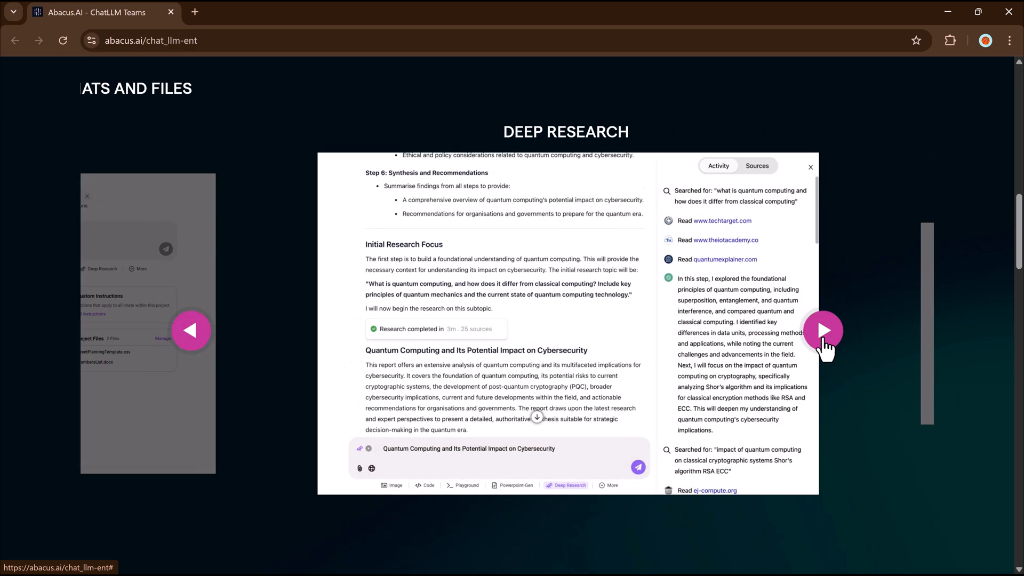
{"action": "left_click", "coordinate": [823, 329]}
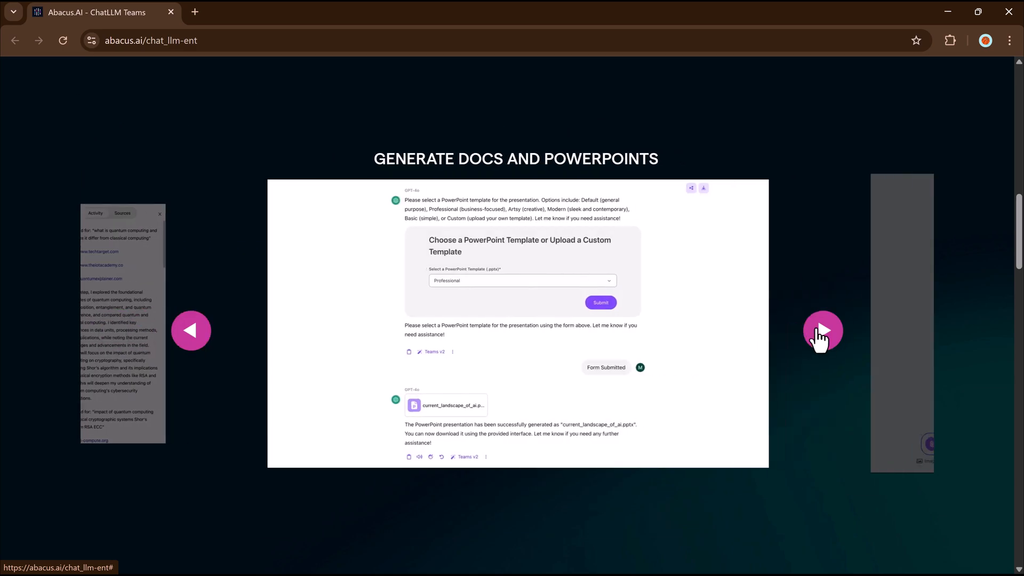
{"action": "scroll", "scroll_direction": "down", "scroll_amount": 3}
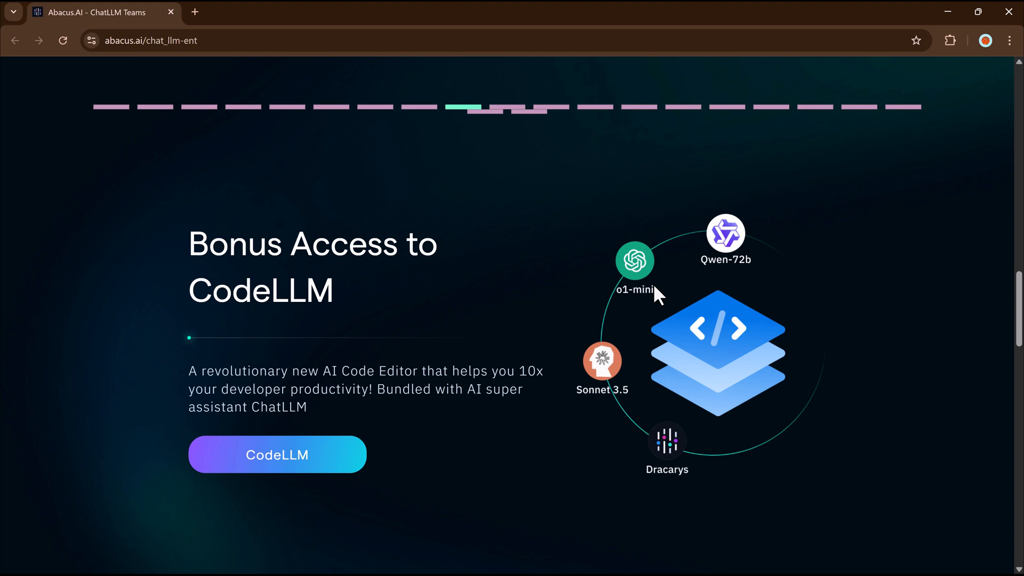
- Scroll past the workforce, data-control and tool-integration sections of the page
{"action": "scroll", "scroll_direction": "down", "scroll_amount": 3}
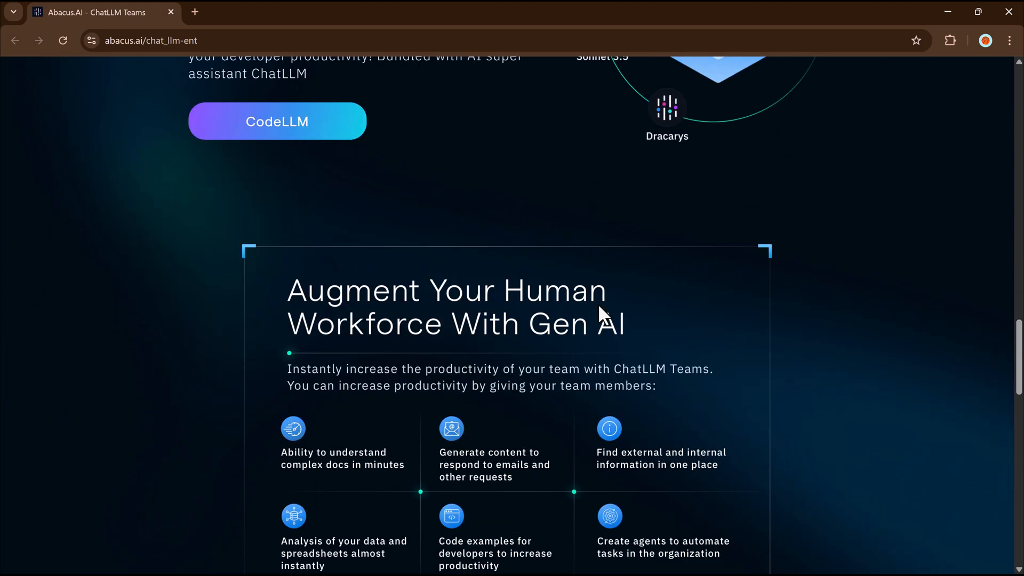
{"action": "scroll", "scroll_direction": "down", "scroll_amount": 3}
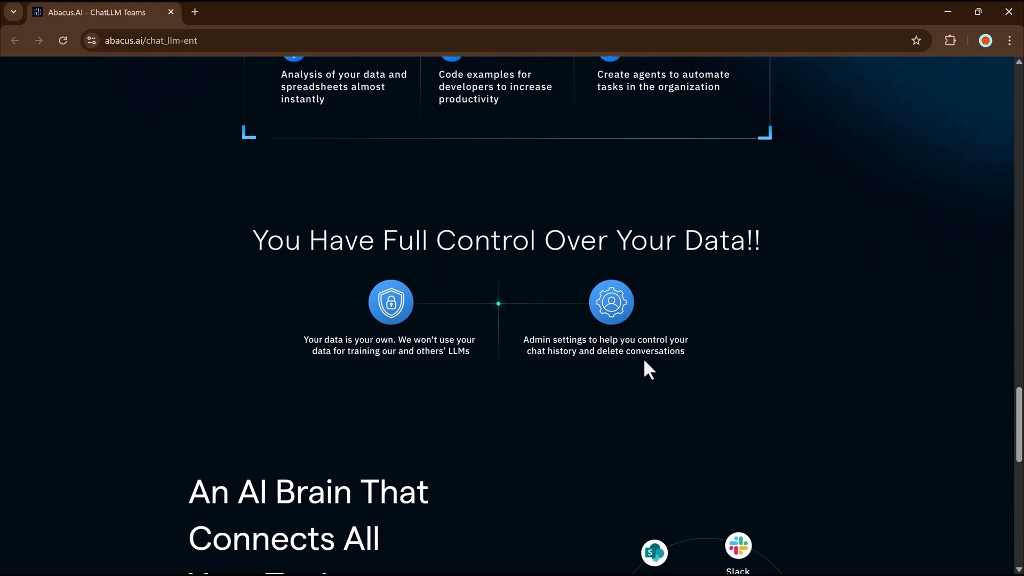
{"action": "mouse_move", "coordinate": [627, 363]}
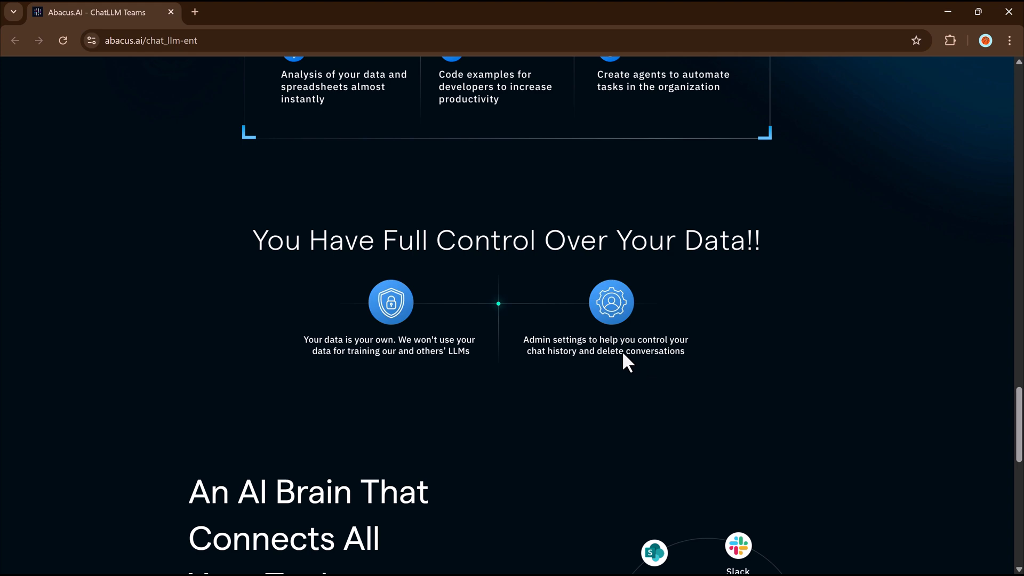
{"action": "scroll", "scroll_direction": "down", "scroll_amount": 3}
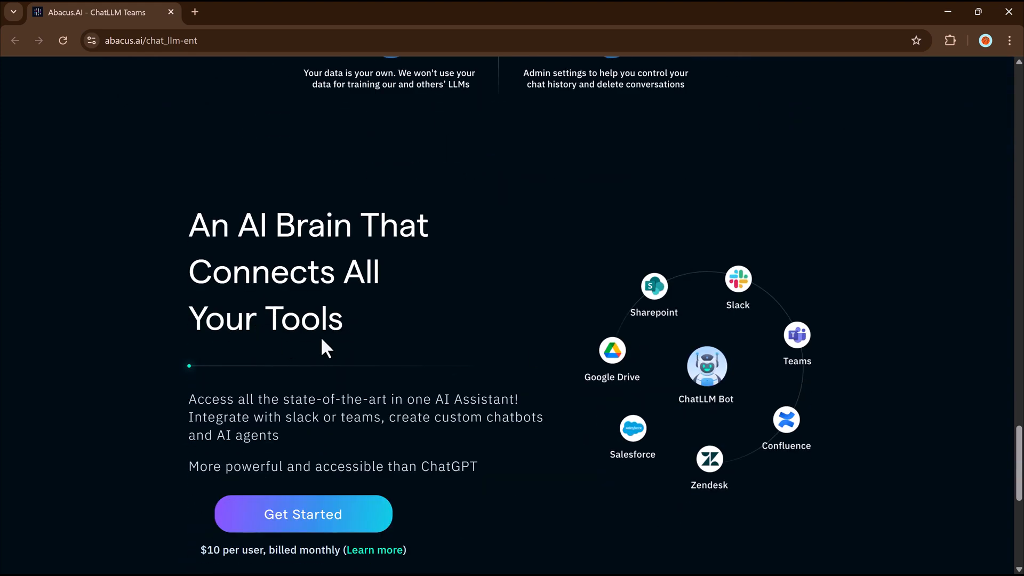
{"action": "scroll", "scroll_direction": "down", "scroll_amount": 3}
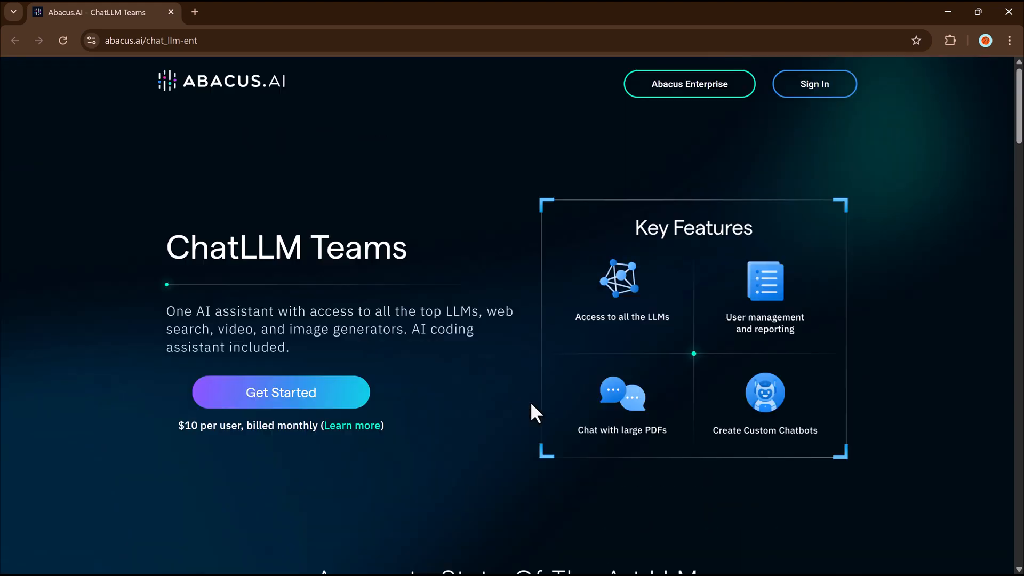
{"action": "mouse_move", "coordinate": [316, 355]}
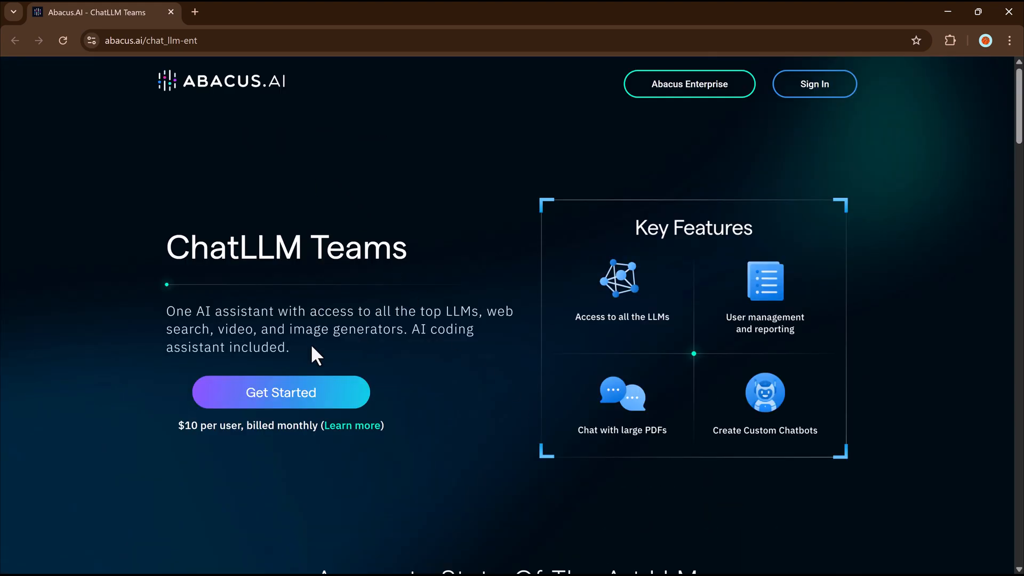
{"action": "mouse_move", "coordinate": [335, 398]}
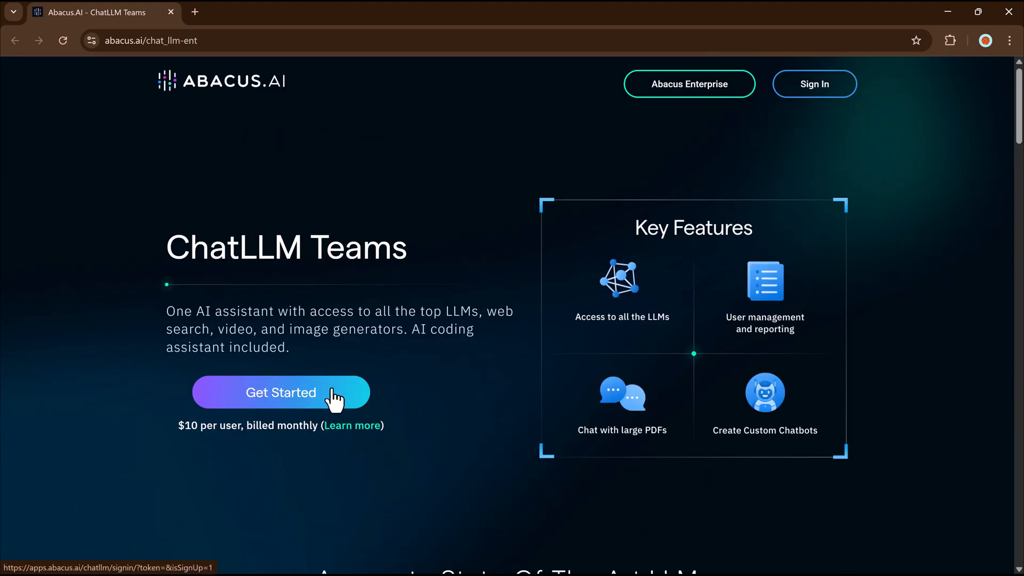
- Launch the ChatLLM app with the Get Started button at the top of the page
{"action": "left_click", "coordinate": [281, 392]}
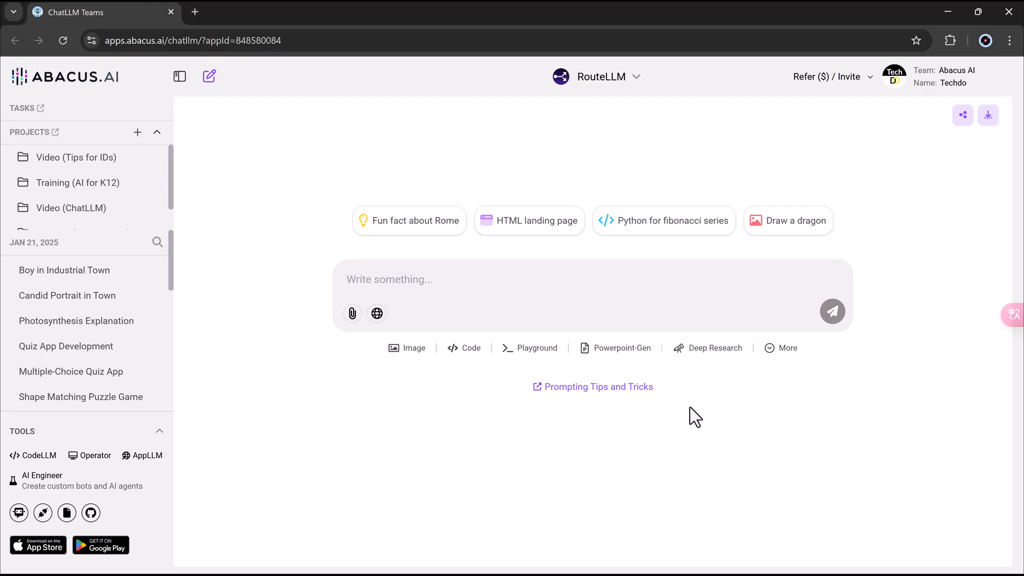
{"action": "mouse_move", "coordinate": [443, 250]}
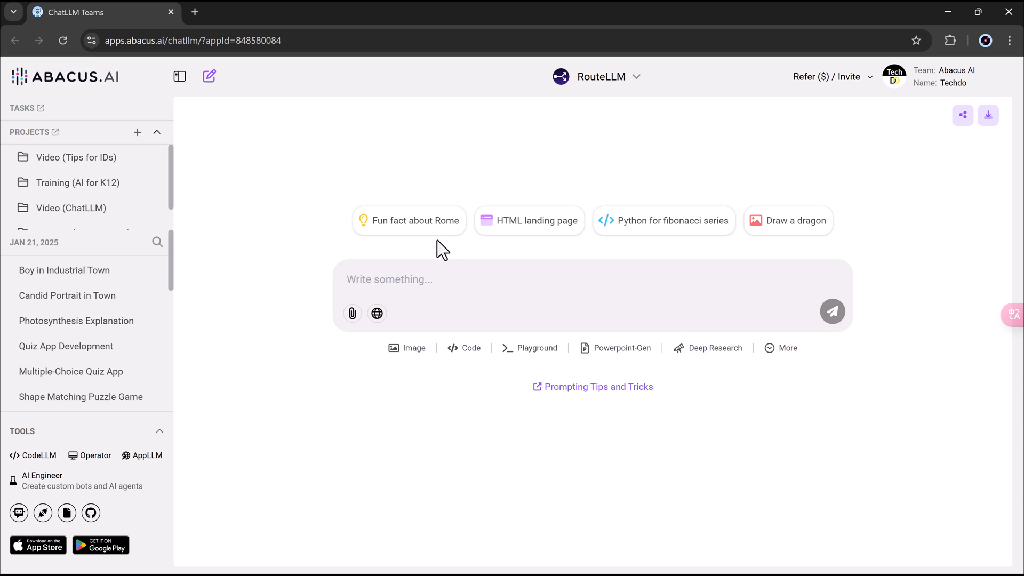
{"action": "mouse_move", "coordinate": [624, 97]}
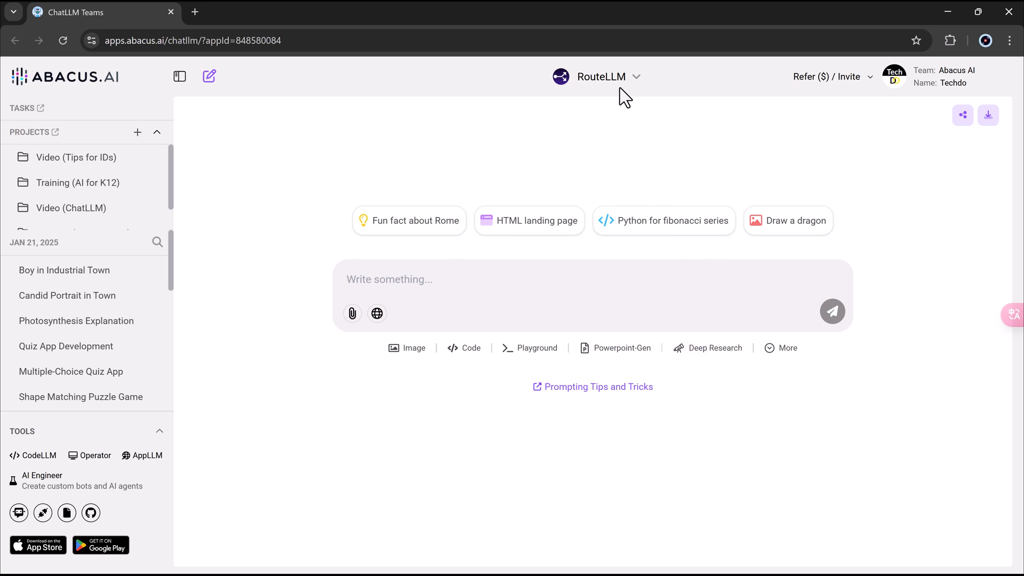
- Open the RouteLLM model dropdown and scroll past the LLMs to the custom agent apps
{"action": "left_click", "coordinate": [600, 76]}
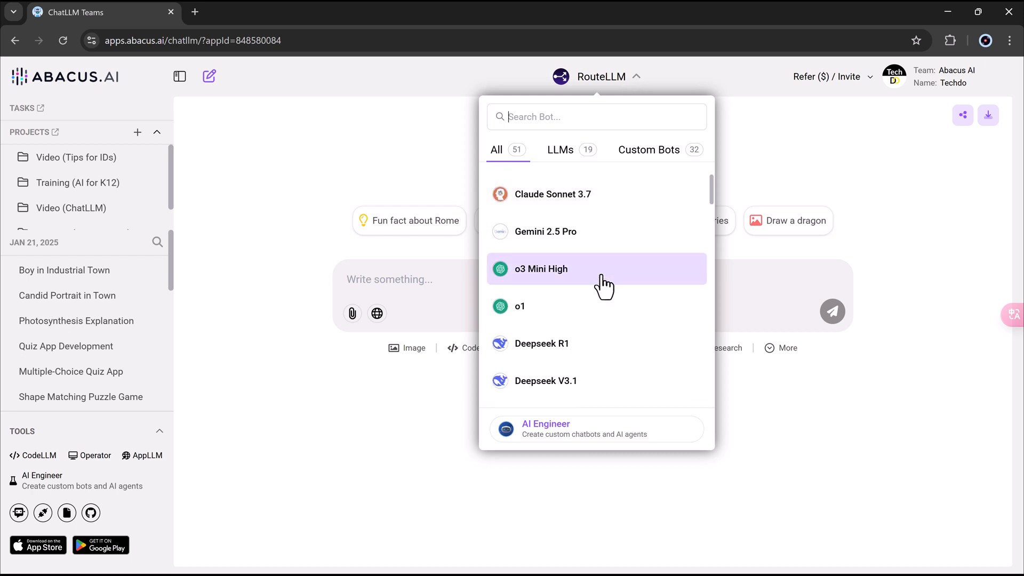
{"action": "scroll", "scroll_direction": "down", "scroll_amount": 3}
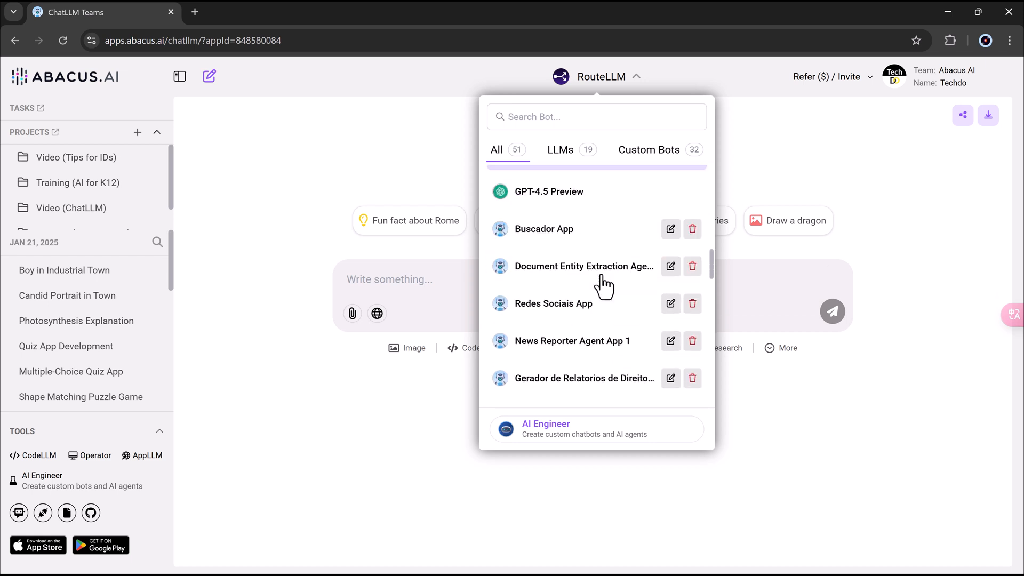
{"action": "scroll", "scroll_direction": "down", "scroll_amount": 3}
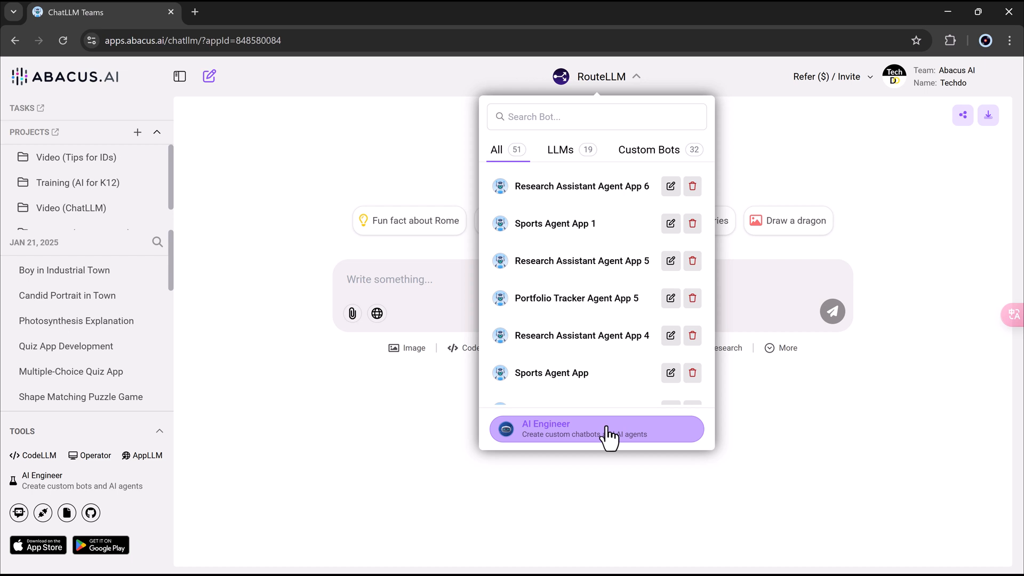
- Open AI Engineer and choose 'Create an AI Agent' to start a new agent chat
{"action": "left_click", "coordinate": [594, 428]}
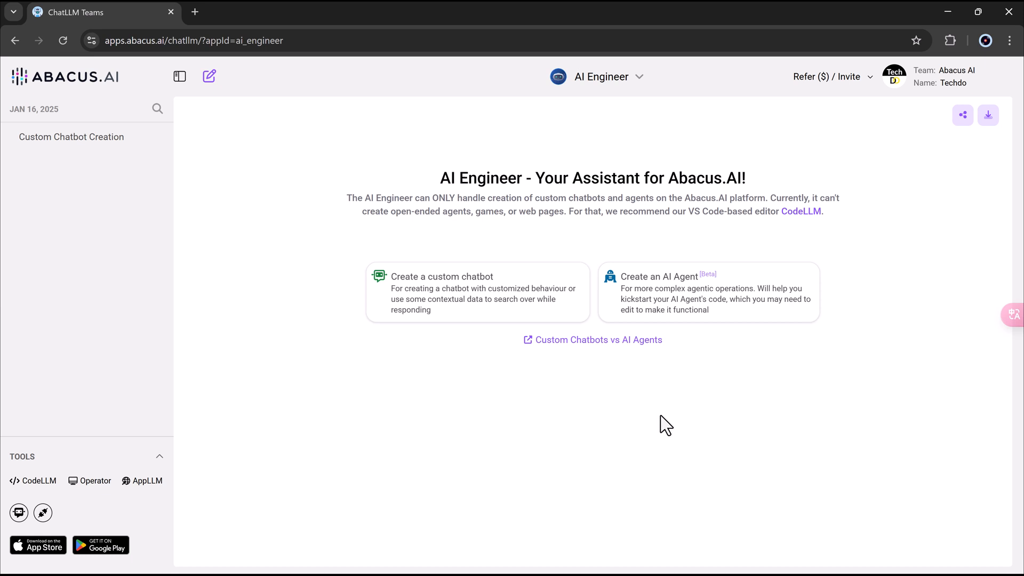
{"action": "mouse_move", "coordinate": [791, 417]}
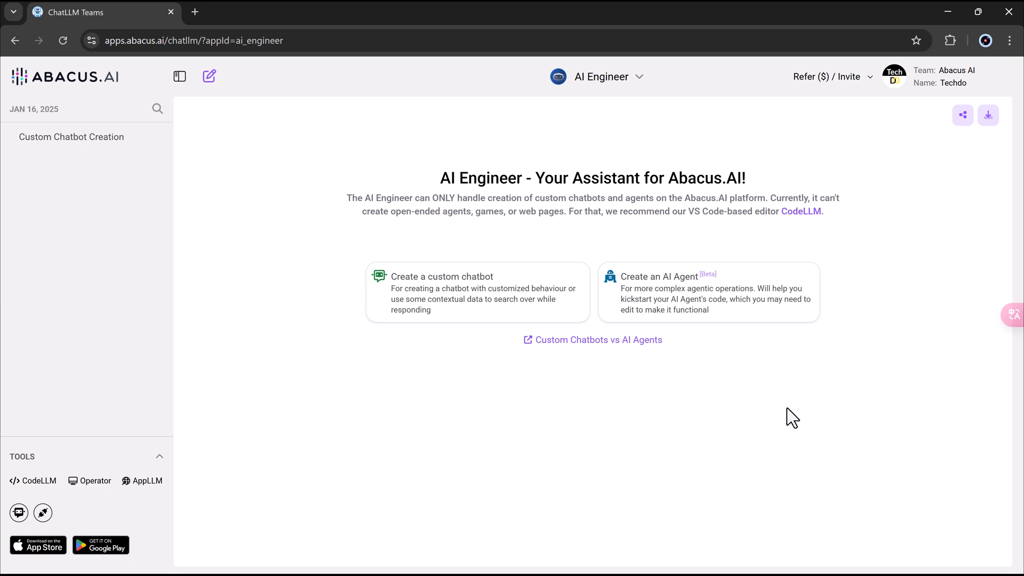
{"action": "mouse_move", "coordinate": [459, 300]}
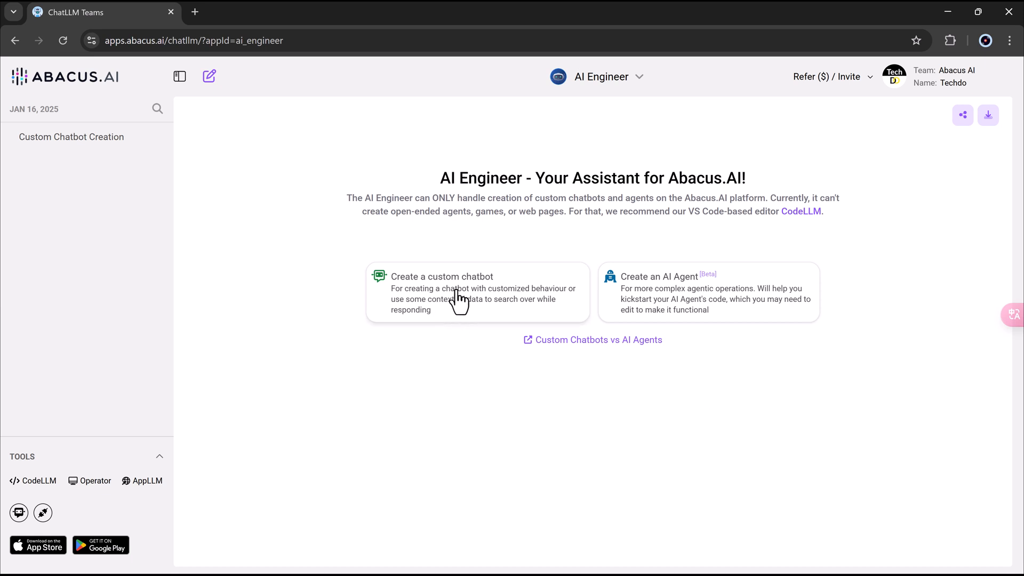
{"action": "mouse_move", "coordinate": [665, 302]}
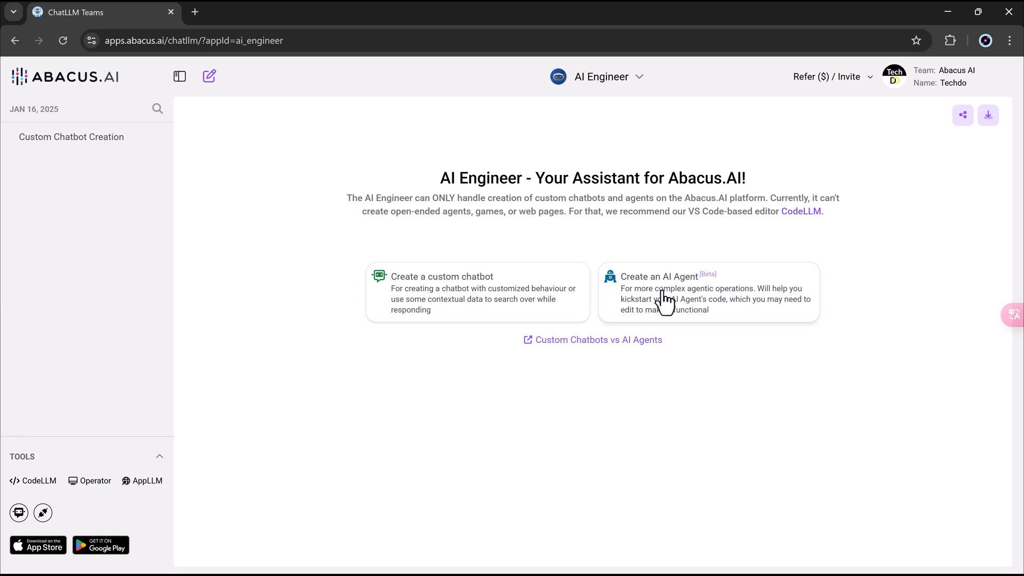
{"action": "left_click", "coordinate": [708, 292]}
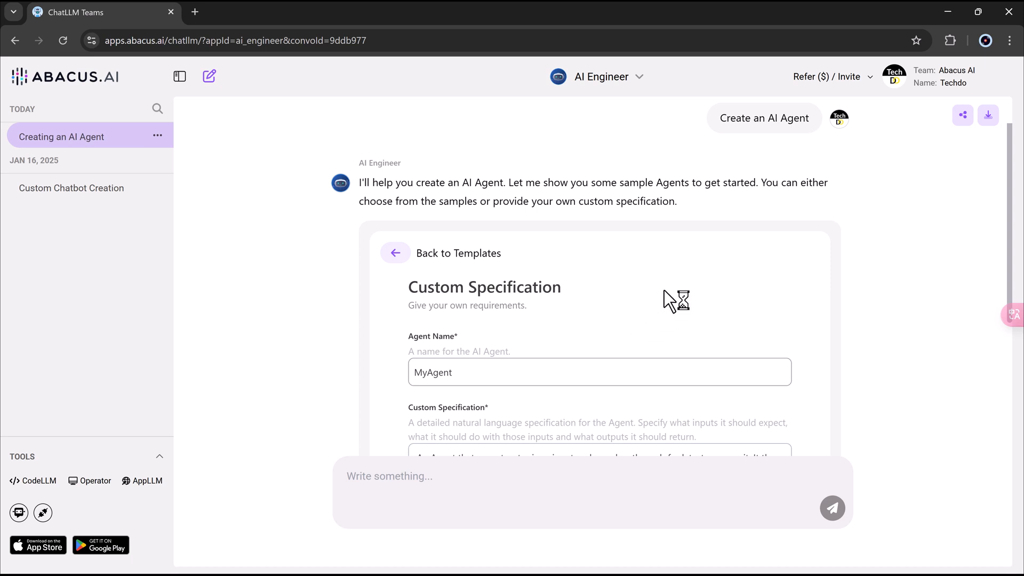
- Pick the Research Assistant Agent from the template list and submit it for building
{"action": "left_click", "coordinate": [395, 253]}
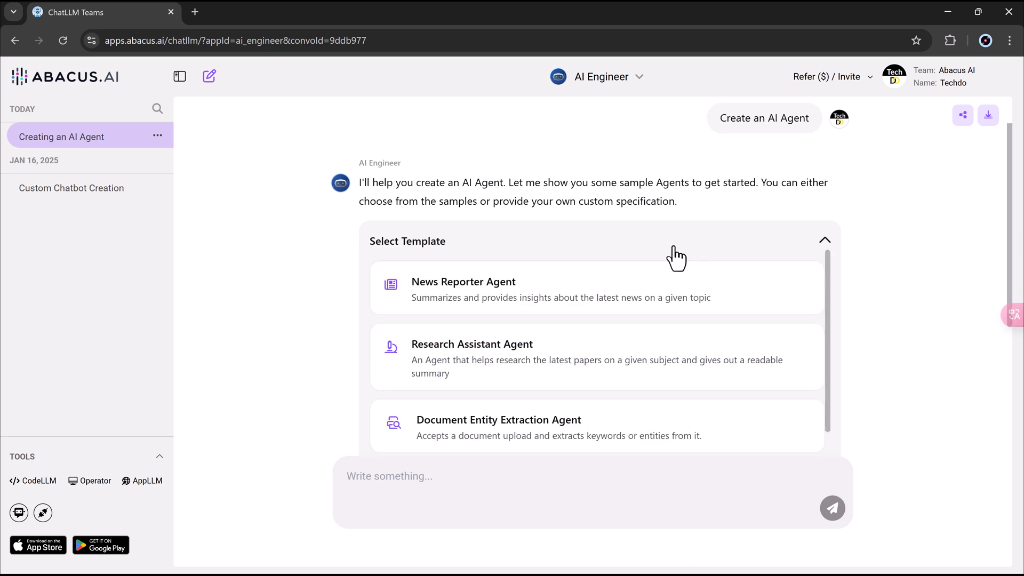
{"action": "scroll", "scroll_direction": "down", "scroll_amount": 3}
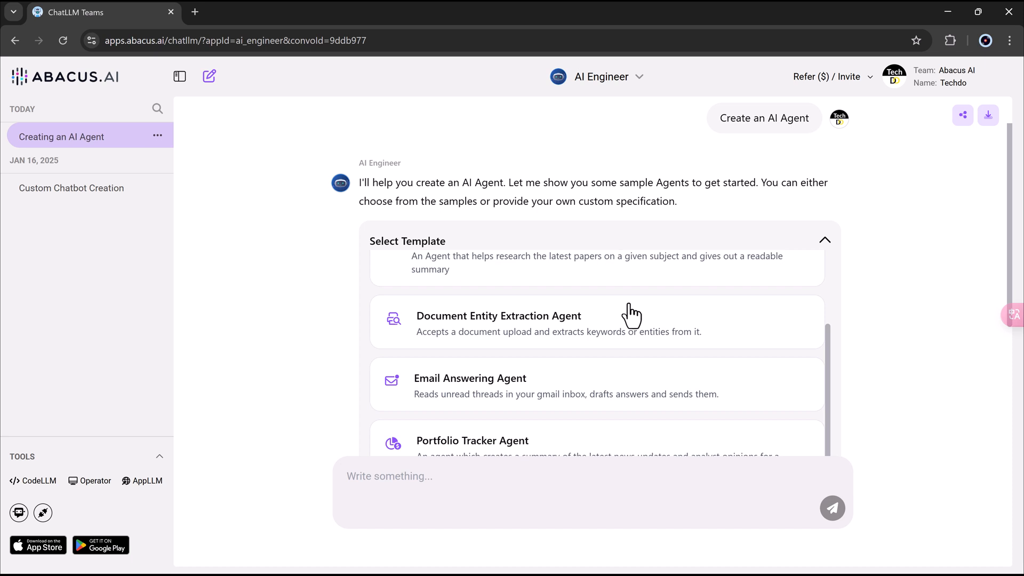
{"action": "scroll", "scroll_direction": "down", "scroll_amount": 3}
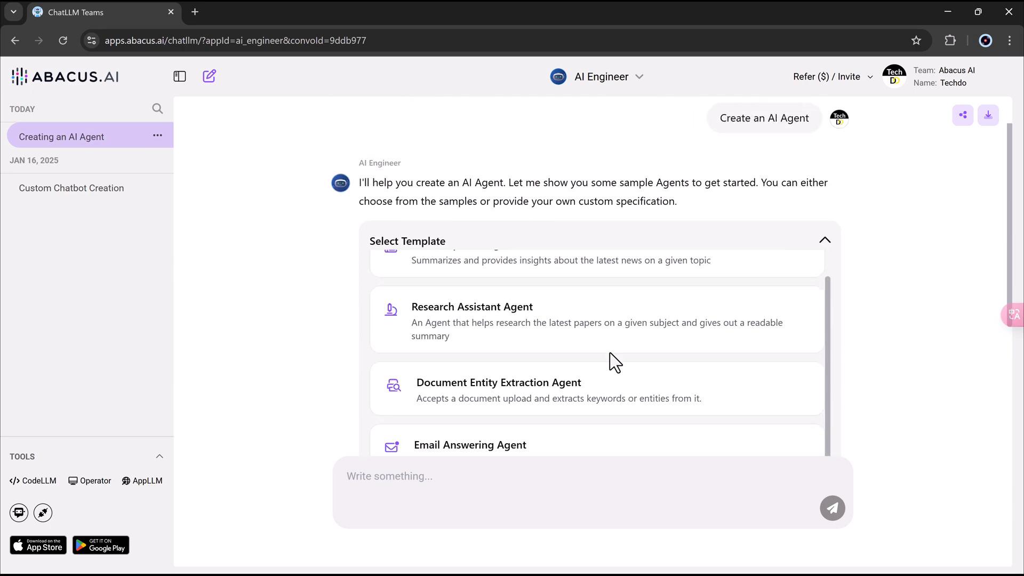
{"action": "mouse_move", "coordinate": [541, 326]}
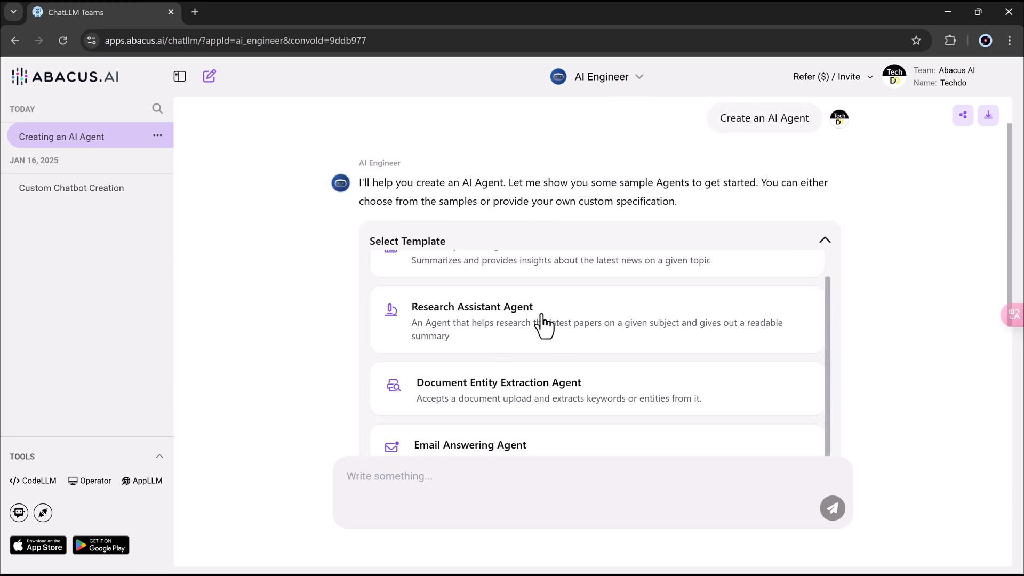
{"action": "scroll", "scroll_direction": "down", "scroll_amount": 3}
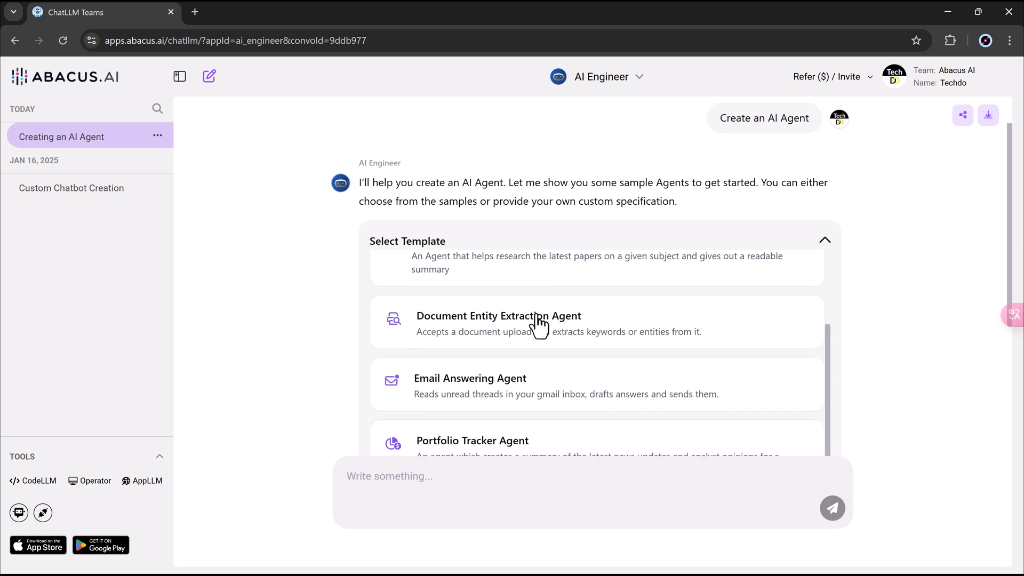
{"action": "scroll", "scroll_direction": "up", "scroll_amount": 3}
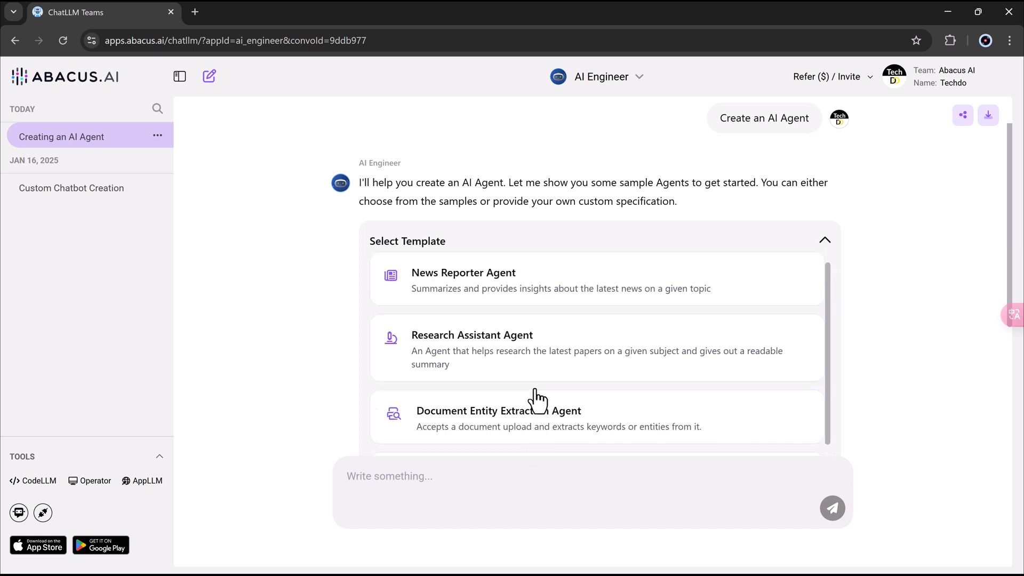
{"action": "scroll", "scroll_direction": "down", "scroll_amount": 3}
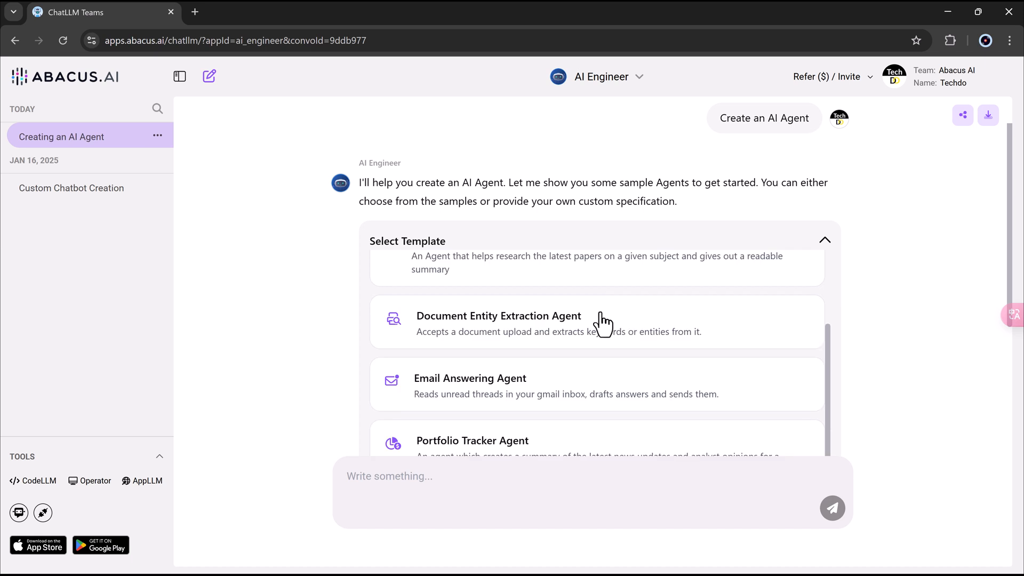
{"action": "left_click", "coordinate": [594, 262]}
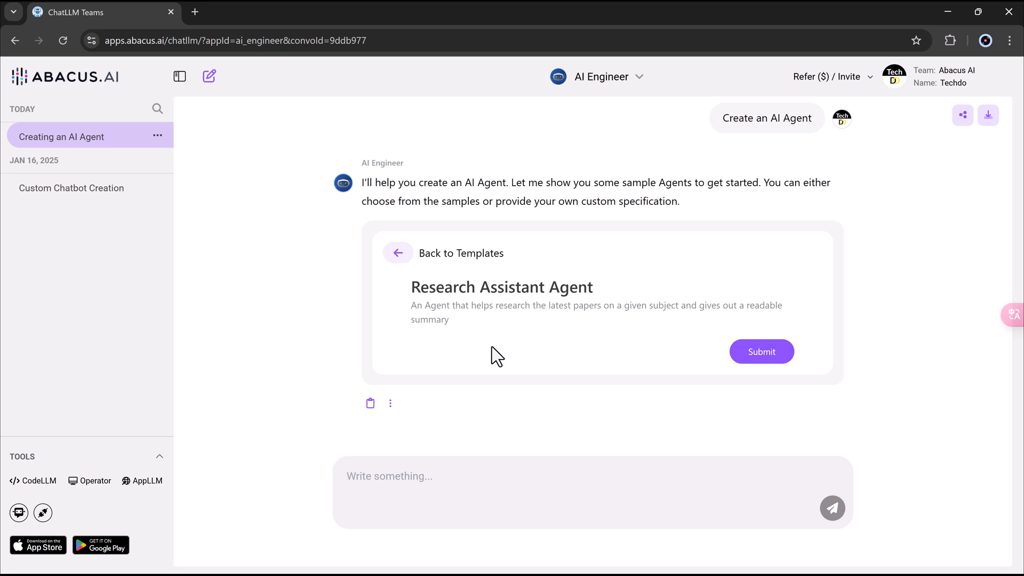
{"action": "left_click", "coordinate": [761, 351]}
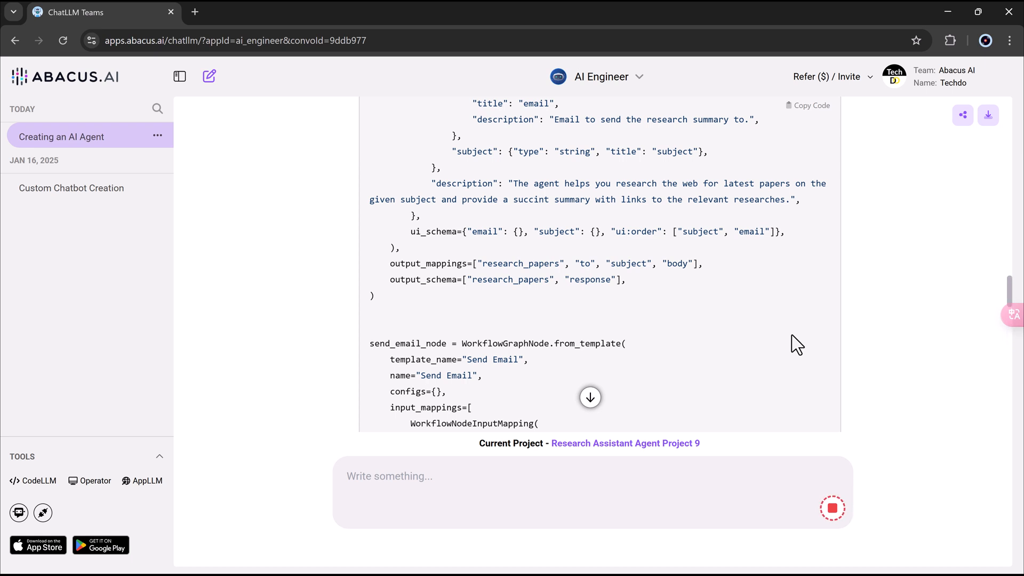
- Follow AI Engineer's generated workflow code, testing and deployment report for the agent
{"action": "scroll", "scroll_direction": "down", "scroll_amount": 3}
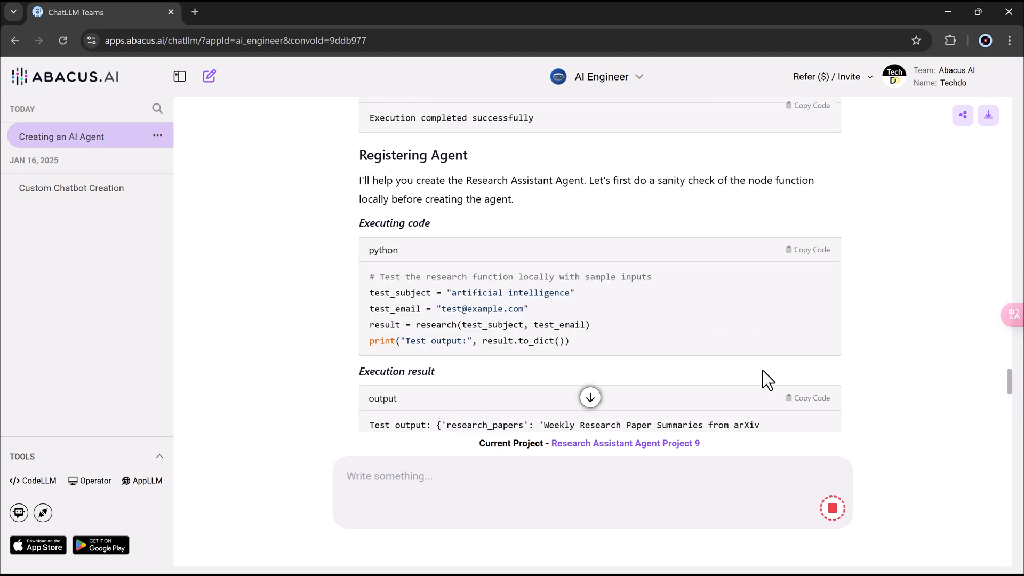
{"action": "scroll", "scroll_direction": "down", "scroll_amount": 3}
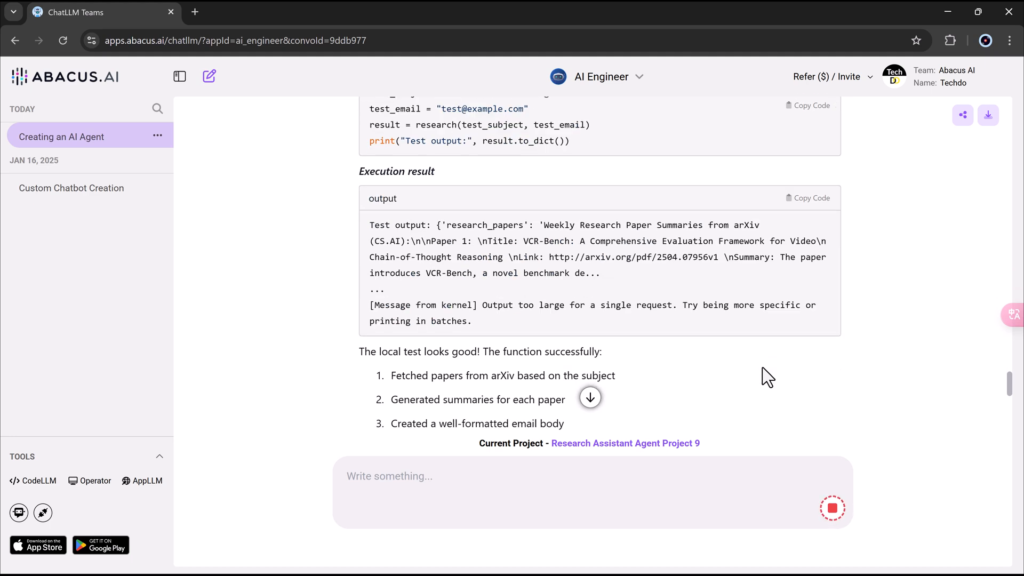
{"action": "scroll", "scroll_direction": "down", "scroll_amount": 3}
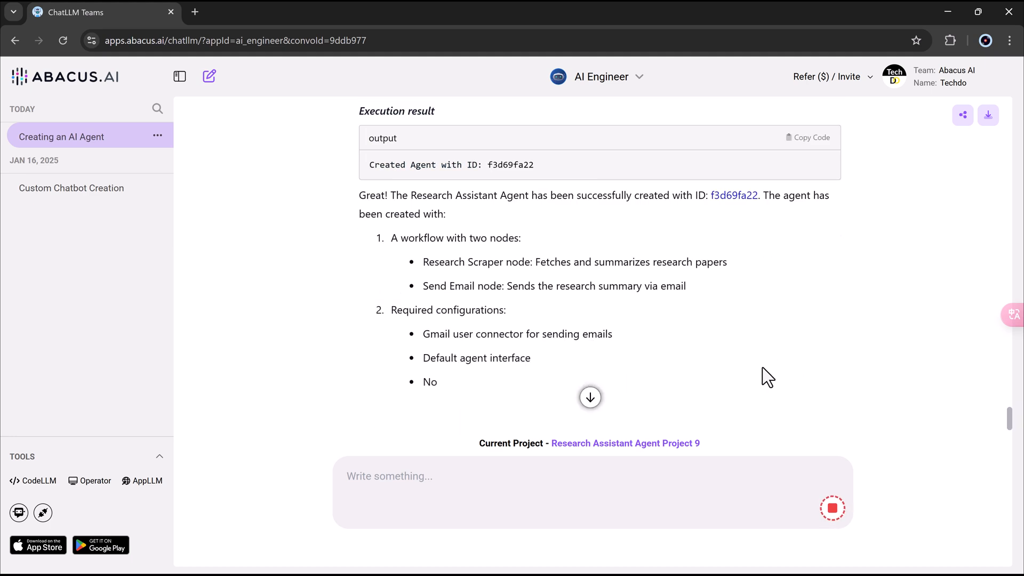
{"action": "scroll", "scroll_direction": "down", "scroll_amount": 3}
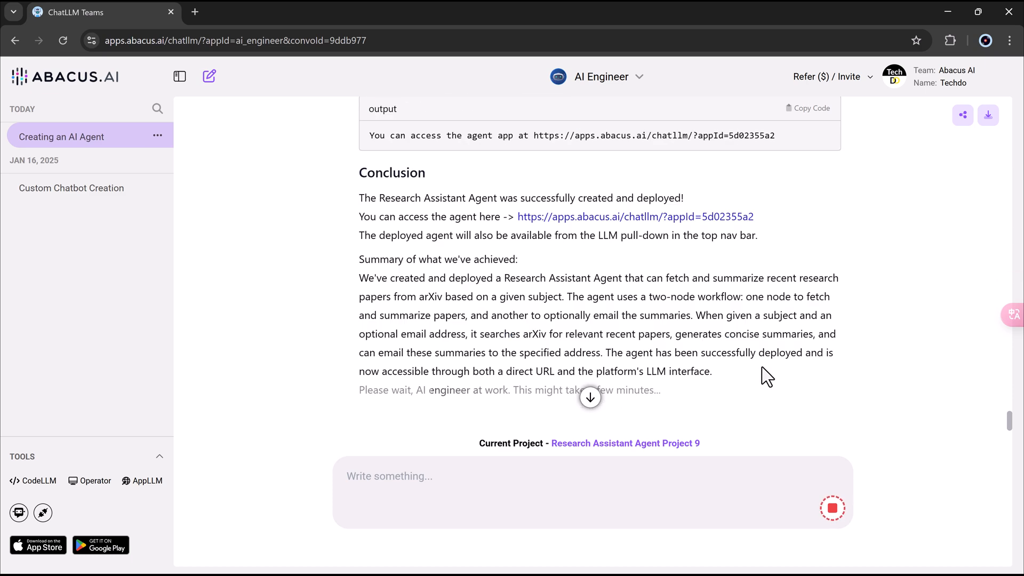
{"action": "left_click", "coordinate": [457, 76]}
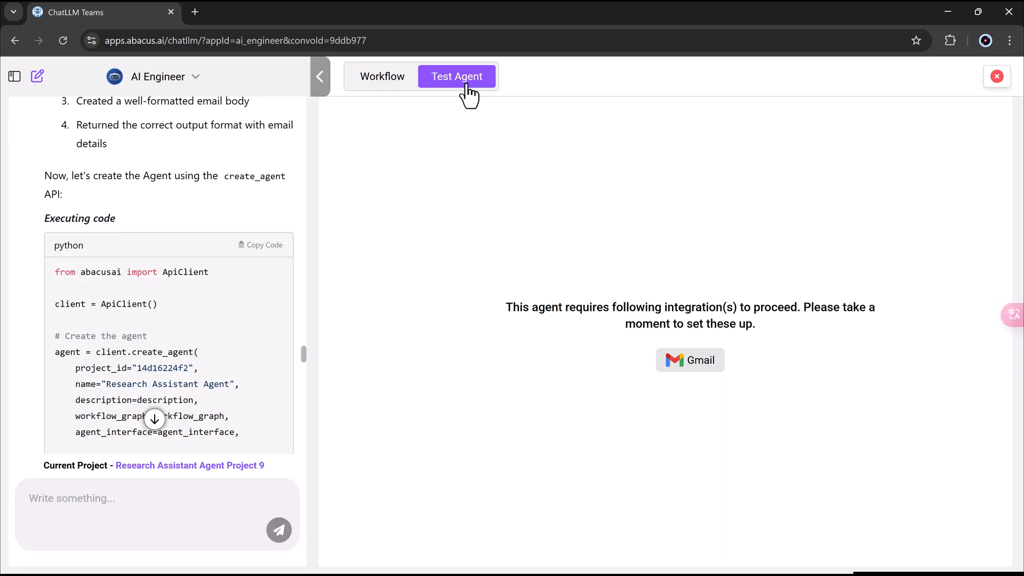
{"action": "left_click", "coordinate": [690, 360]}
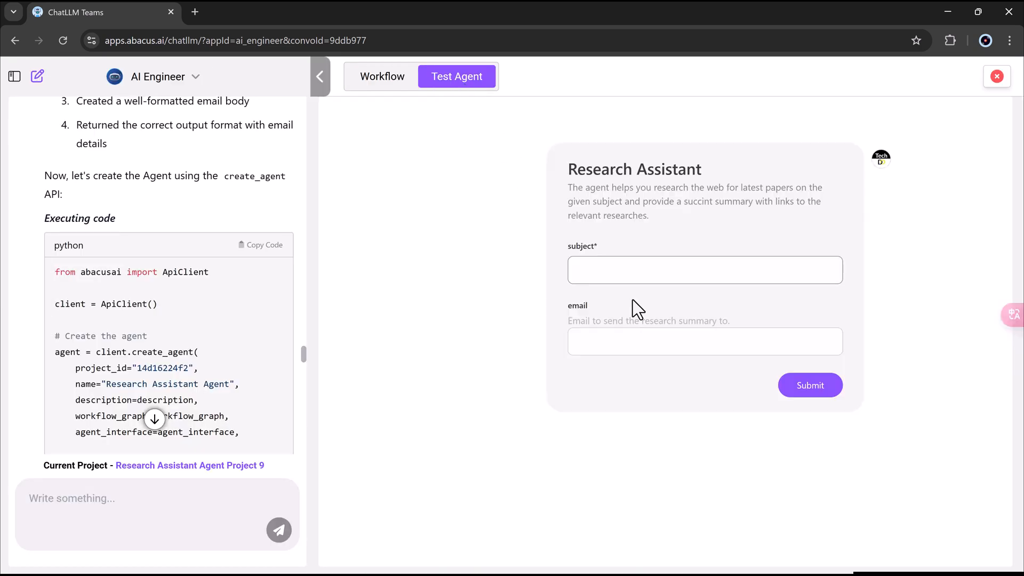
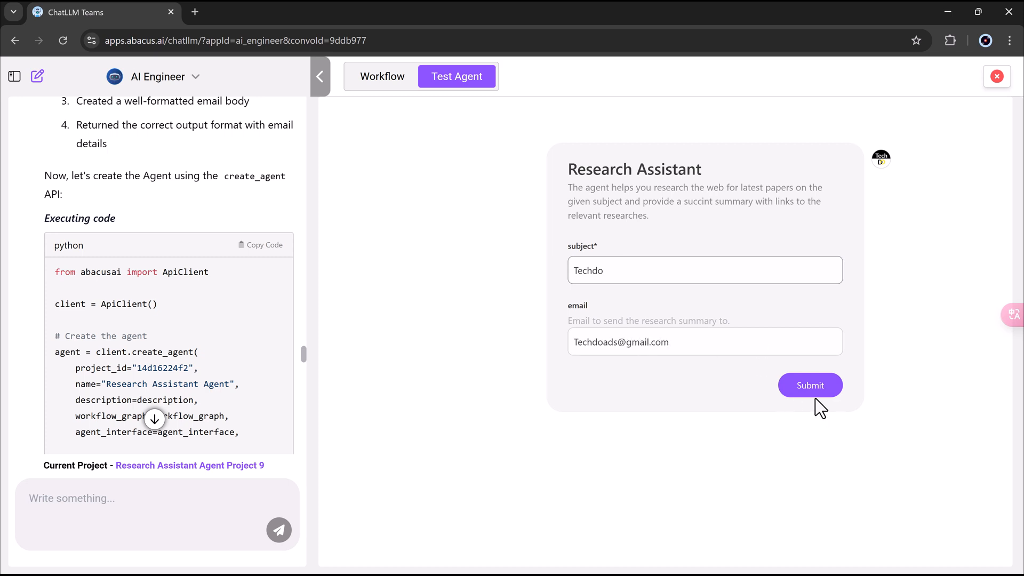
- Submit the test form and scroll through the returned paper titles, links and summaries
{"action": "left_click", "coordinate": [809, 384]}
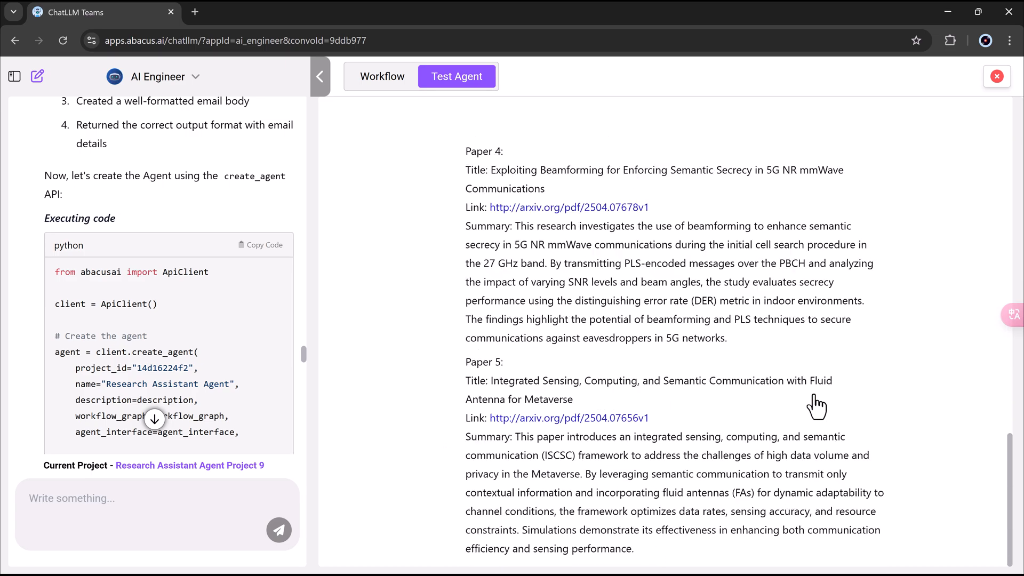
{"action": "scroll", "scroll_direction": "down", "scroll_amount": 3}
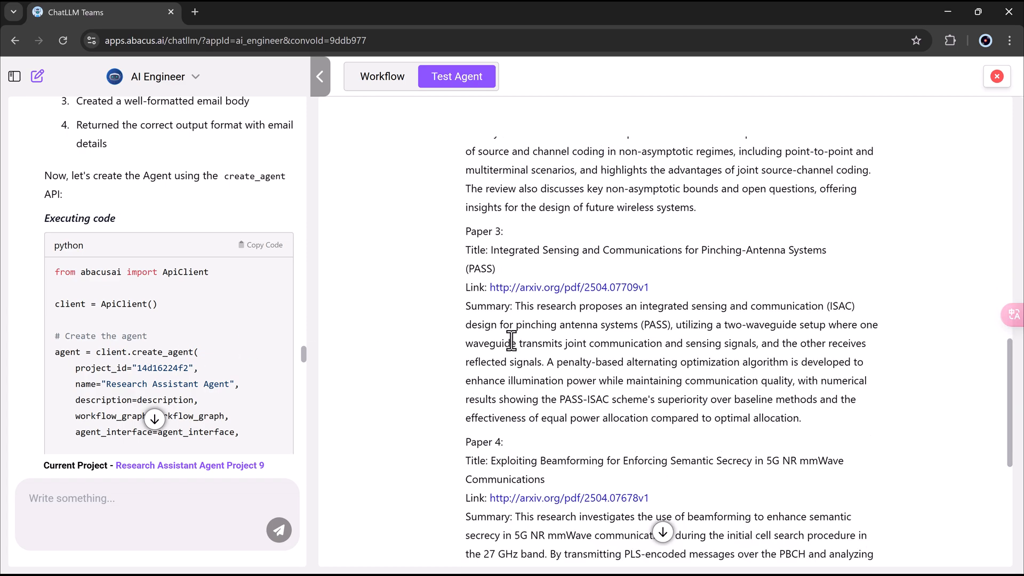
{"action": "scroll", "scroll_direction": "down", "scroll_amount": 3}
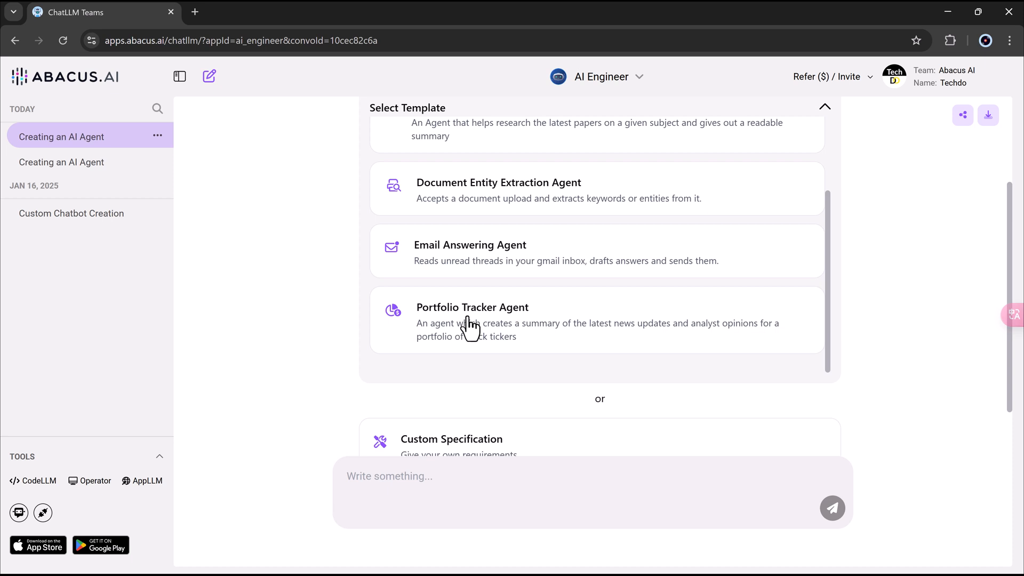
{"action": "left_click", "coordinate": [471, 320]}
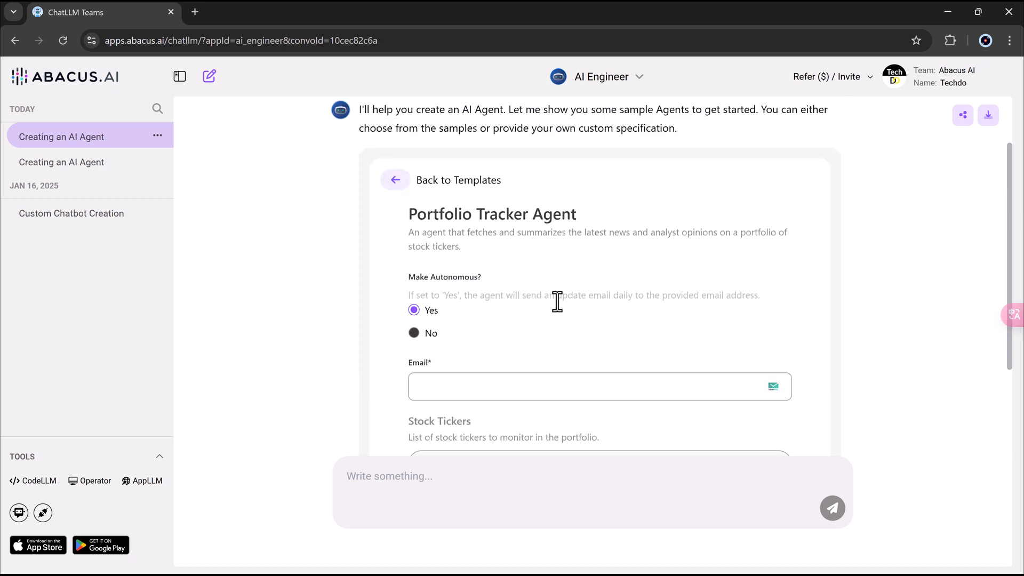
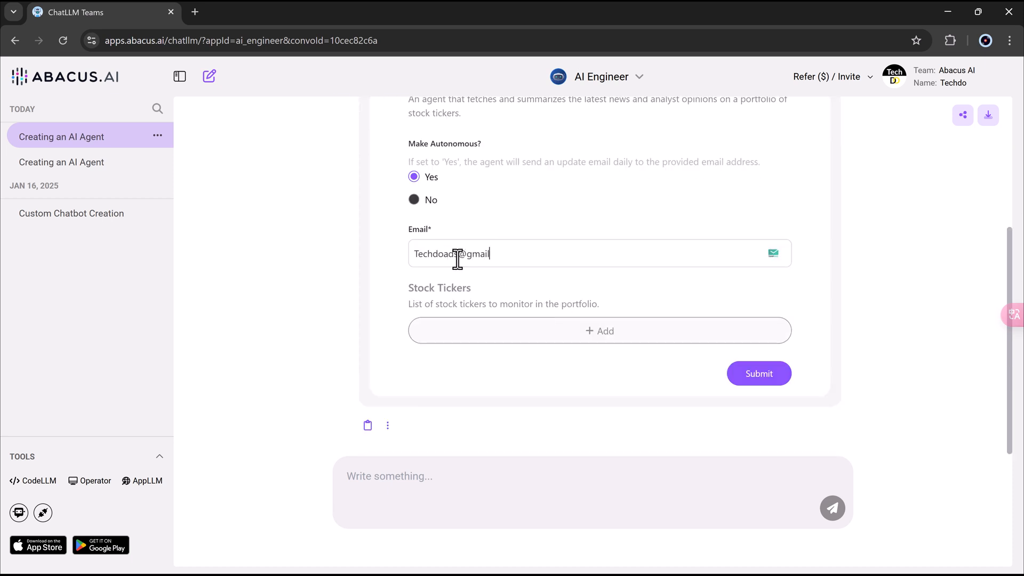
{"action": "left_click", "coordinate": [598, 331]}
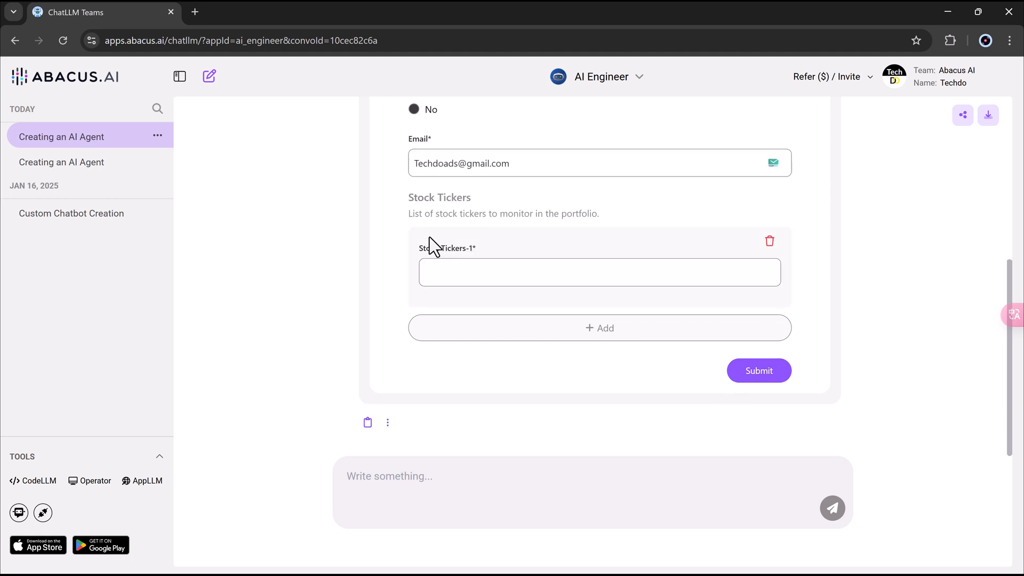
{"action": "left_click", "coordinate": [598, 327]}
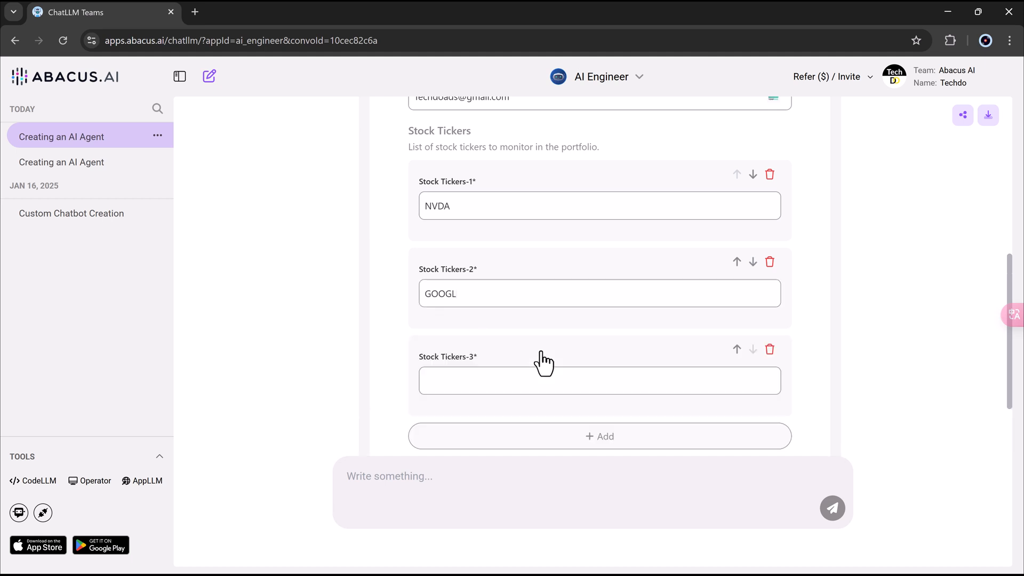
{"action": "left_click", "coordinate": [598, 381]}
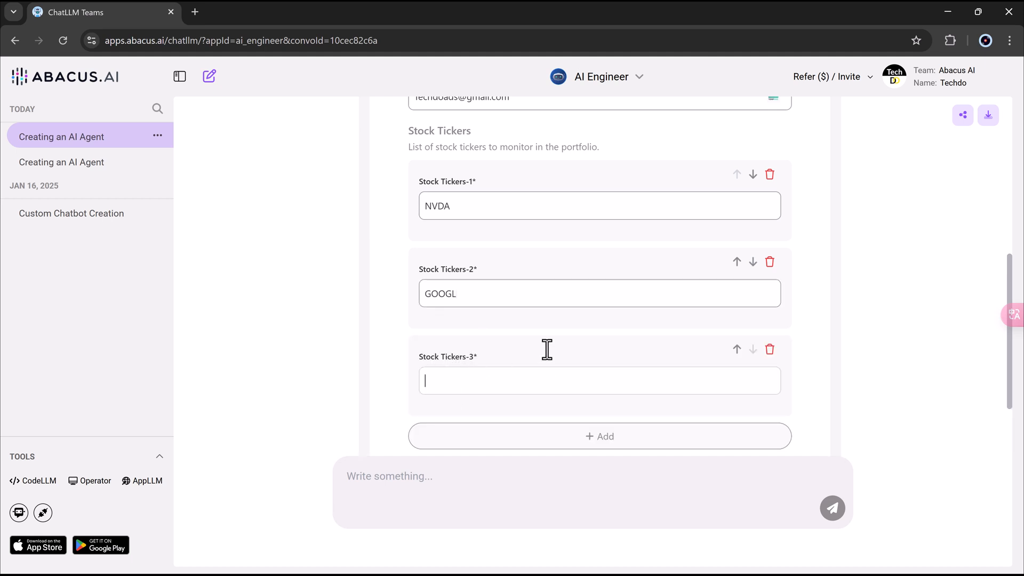
{"action": "type", "text": "AAPL"}
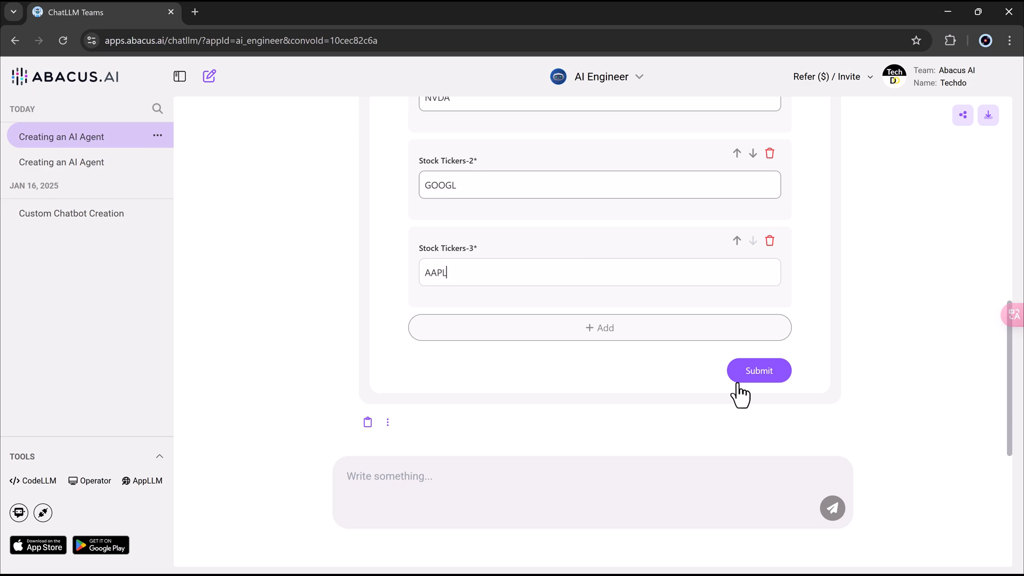
{"action": "left_click", "coordinate": [758, 370]}
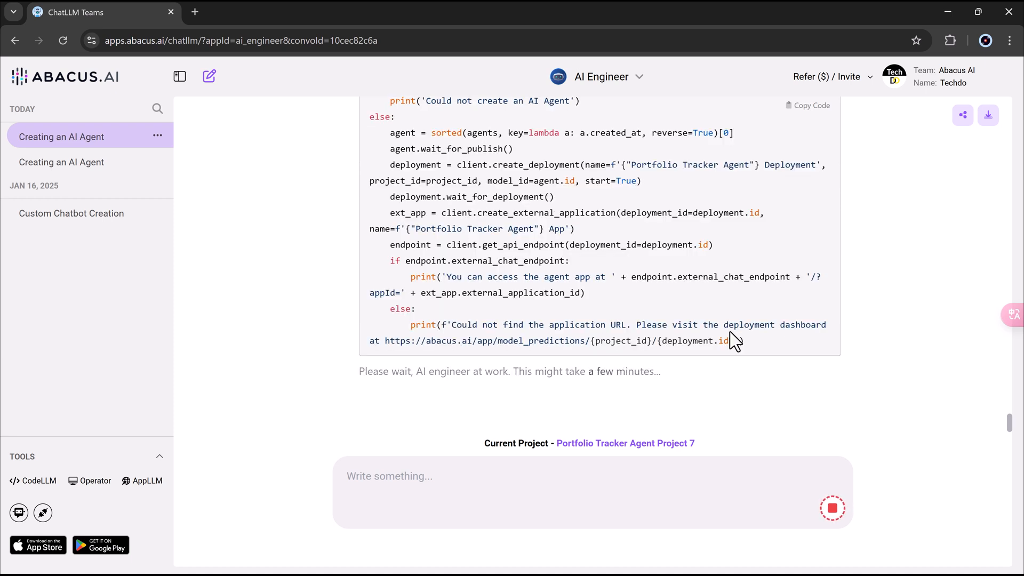
- Run the built Portfolio Tracker agent once and scroll through its test configuration
{"action": "left_click", "coordinate": [457, 77]}
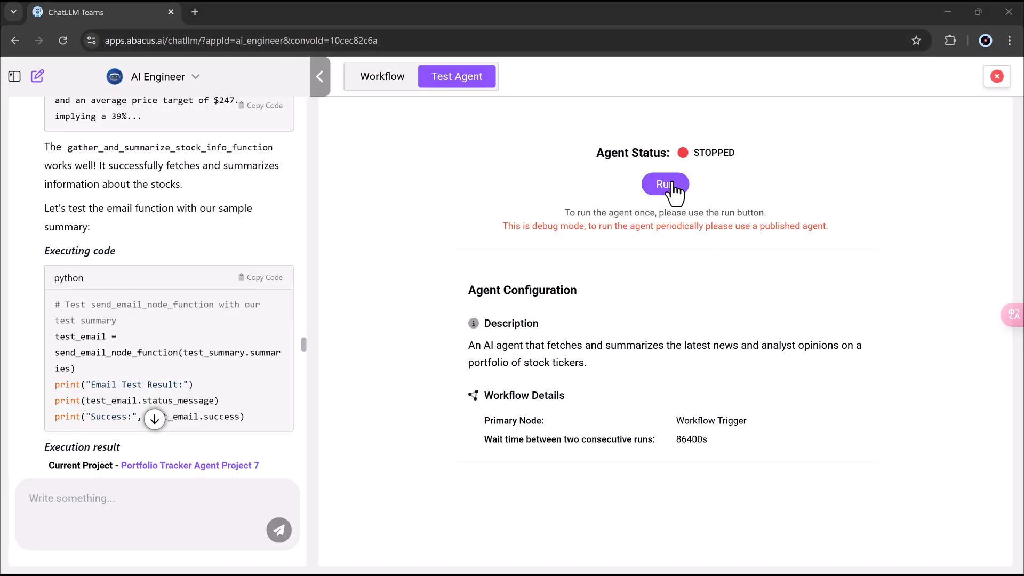
{"action": "mouse_move", "coordinate": [638, 365]}
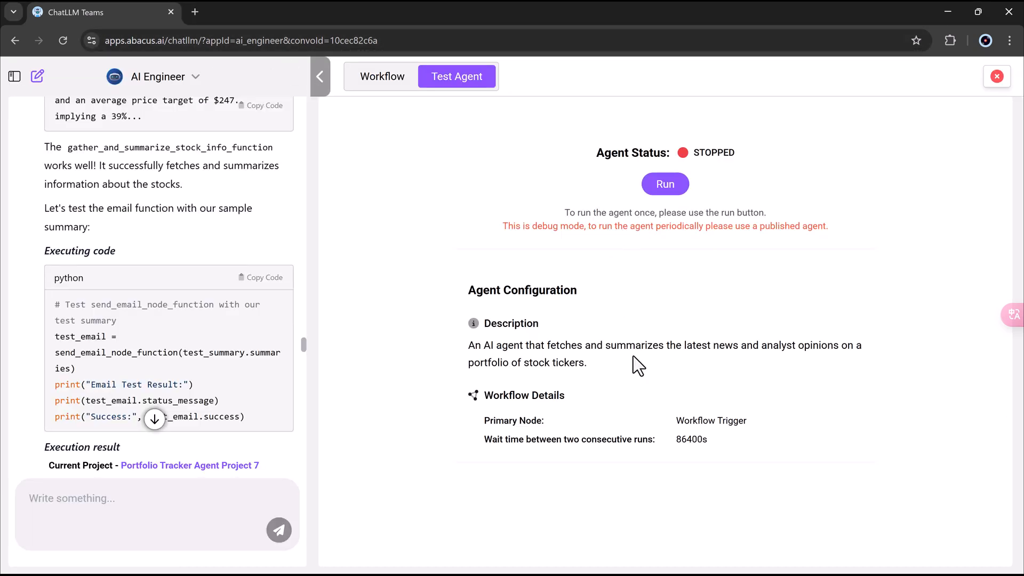
{"action": "mouse_move", "coordinate": [701, 463]}
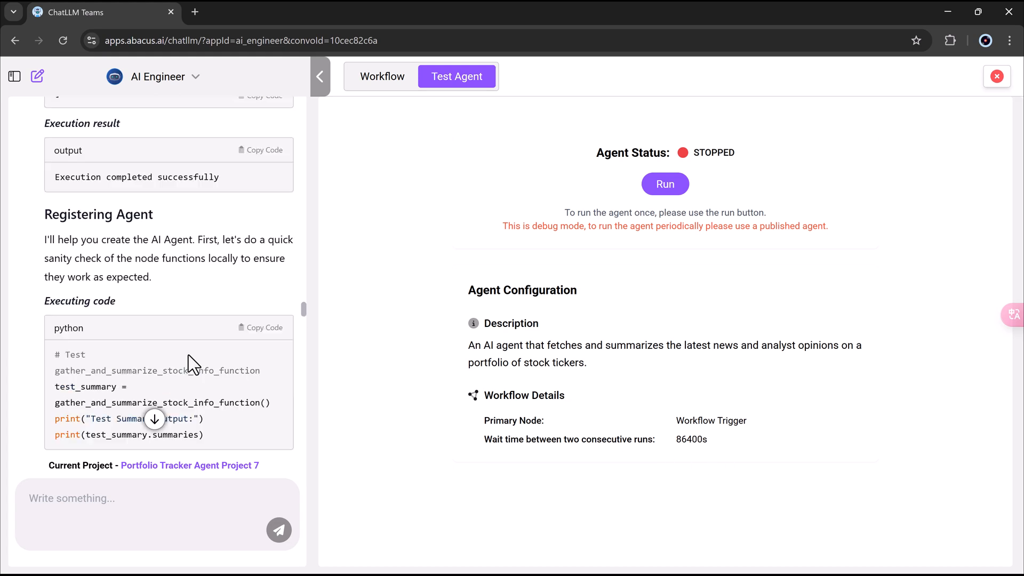
{"action": "scroll", "scroll_direction": "down", "scroll_amount": 3}
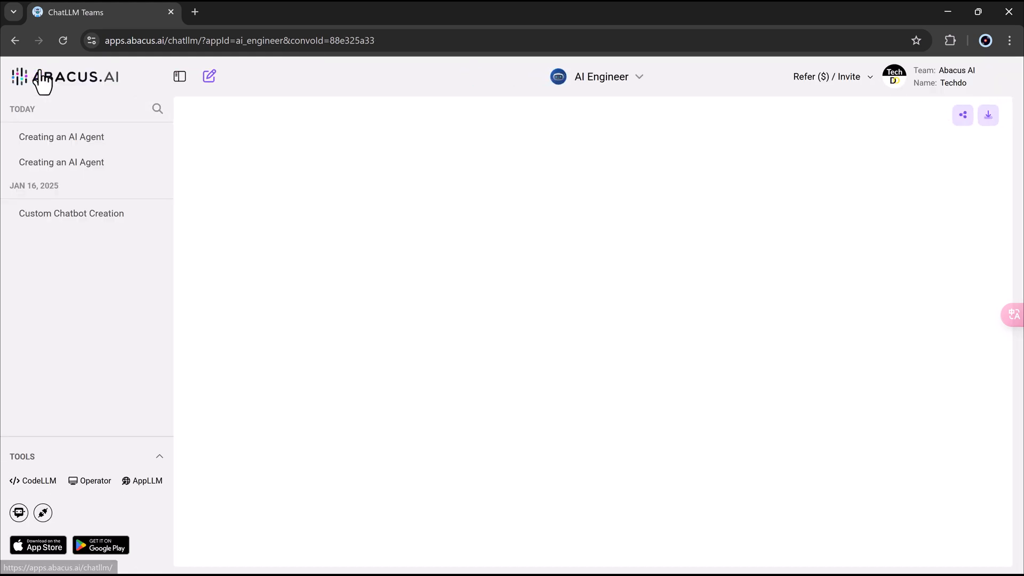
- Open a fresh AI Engineer chat, choose Create an AI Agent, and browse the template cards
{"action": "left_click", "coordinate": [209, 76]}
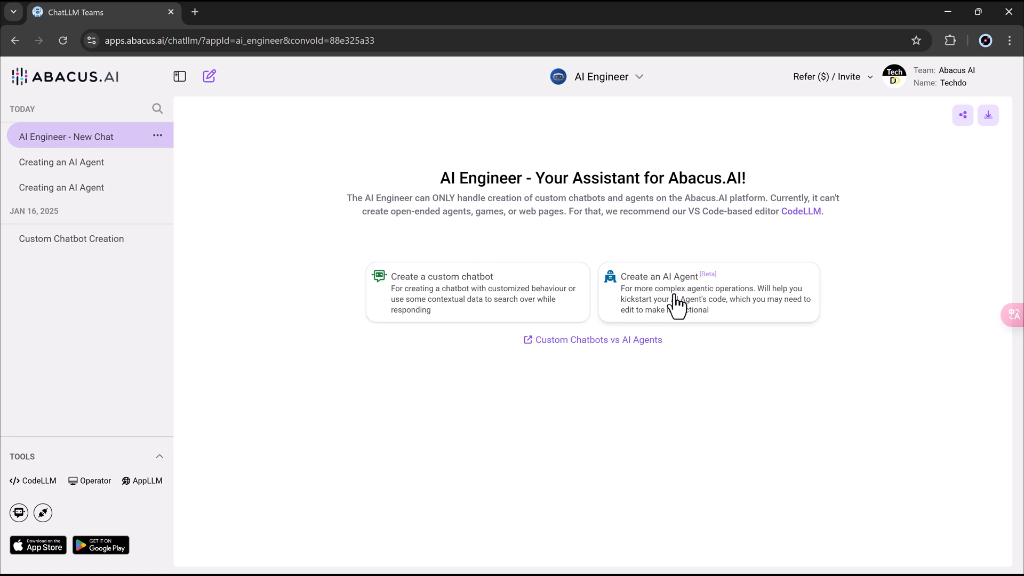
{"action": "left_click", "coordinate": [708, 293]}
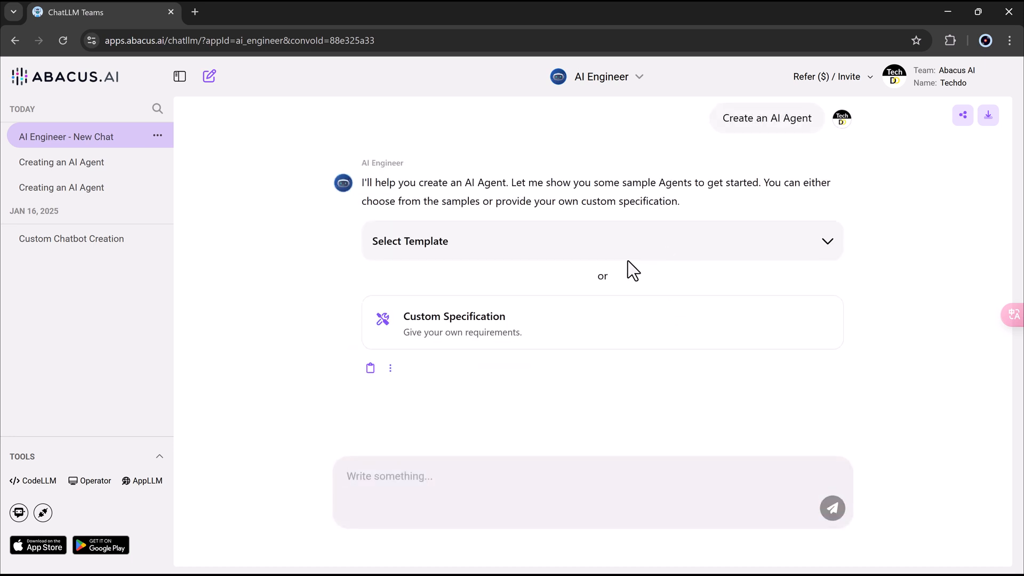
{"action": "left_click", "coordinate": [601, 241]}
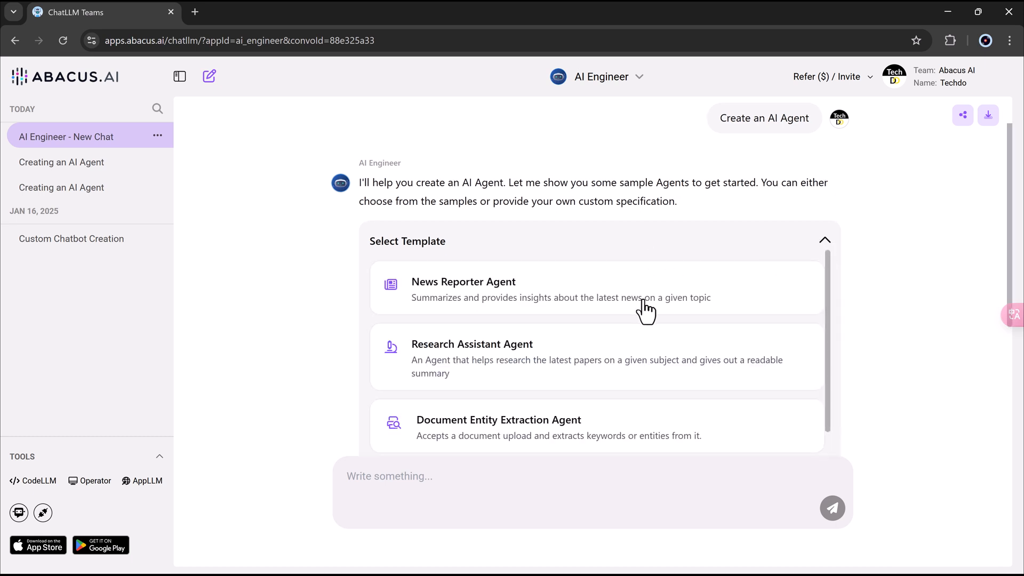
{"action": "scroll", "scroll_direction": "down", "scroll_amount": 3}
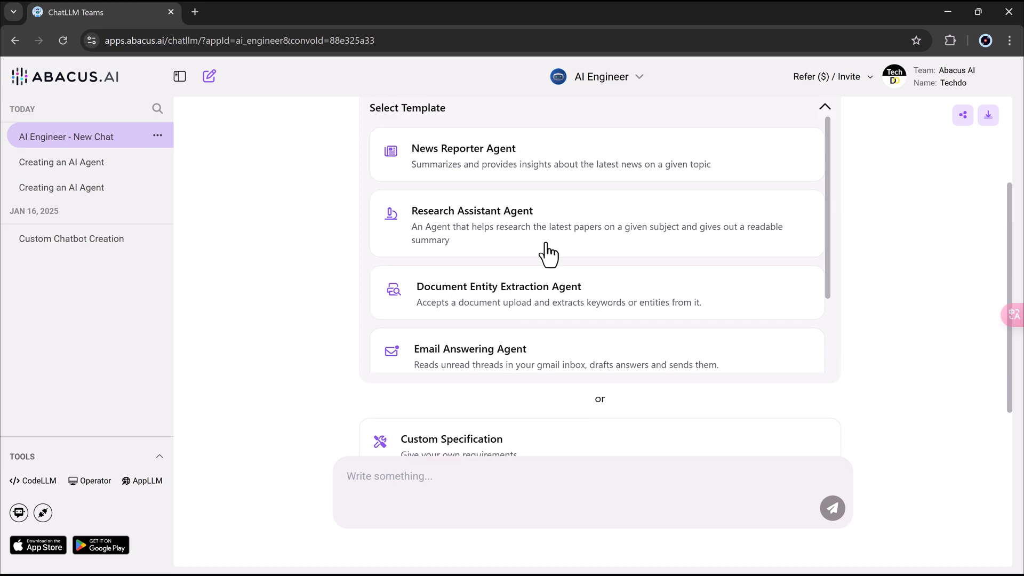
{"action": "scroll", "scroll_direction": "down", "scroll_amount": 3}
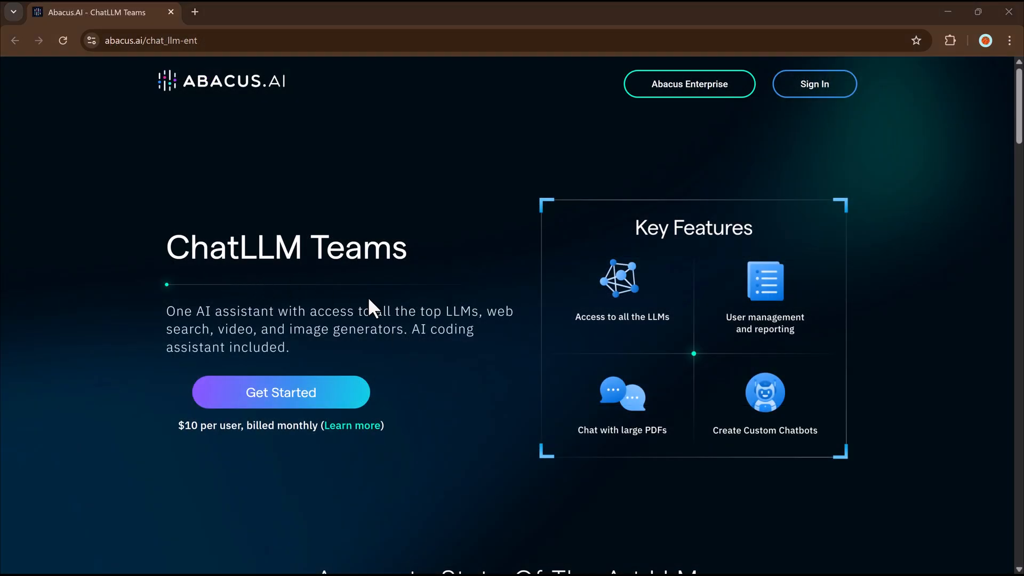
{"action": "mouse_move", "coordinate": [620, 347]}
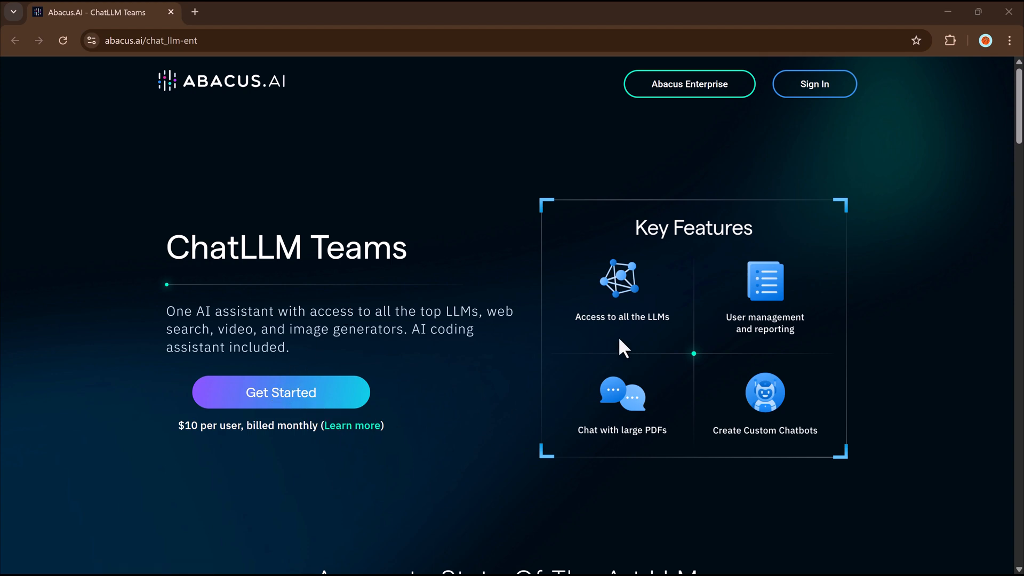
{"action": "mouse_move", "coordinate": [762, 415]}
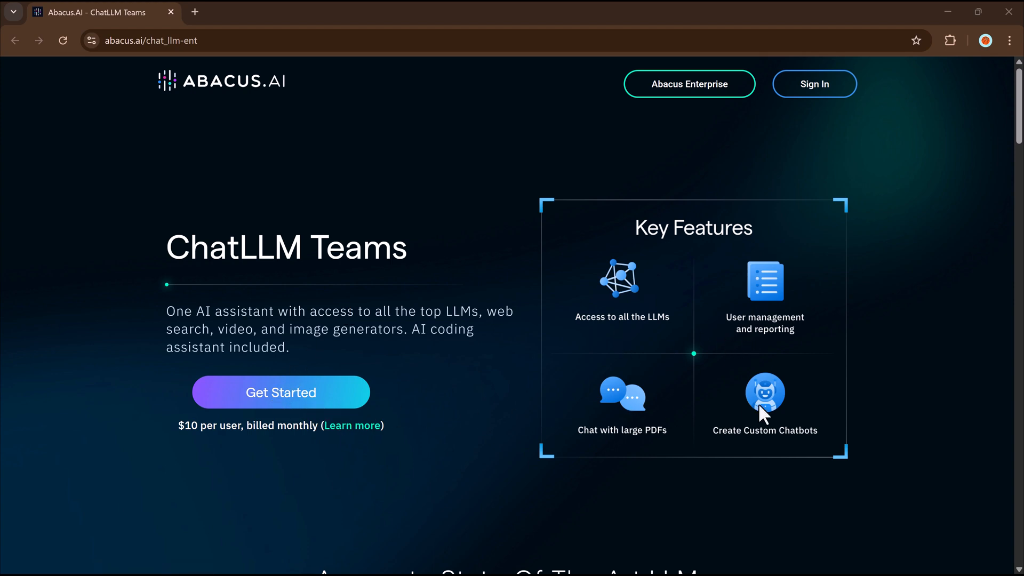